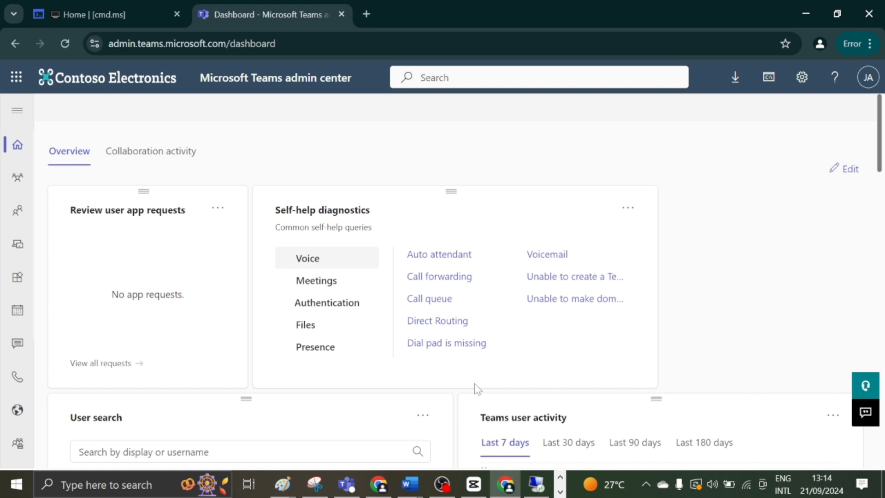
# Step: Navigate to Voice > Phone numbers to list the organisation's 18 phone numbers
pyautogui.click(17, 110)
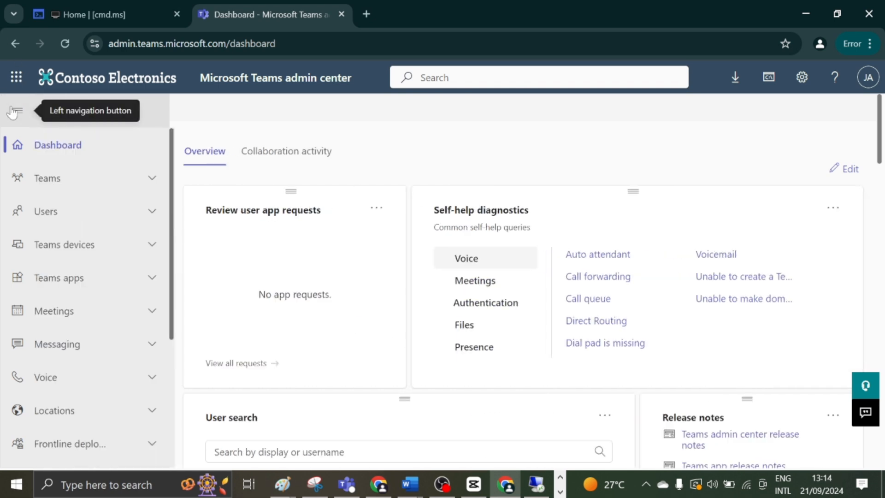
pyautogui.moveTo(88, 344)
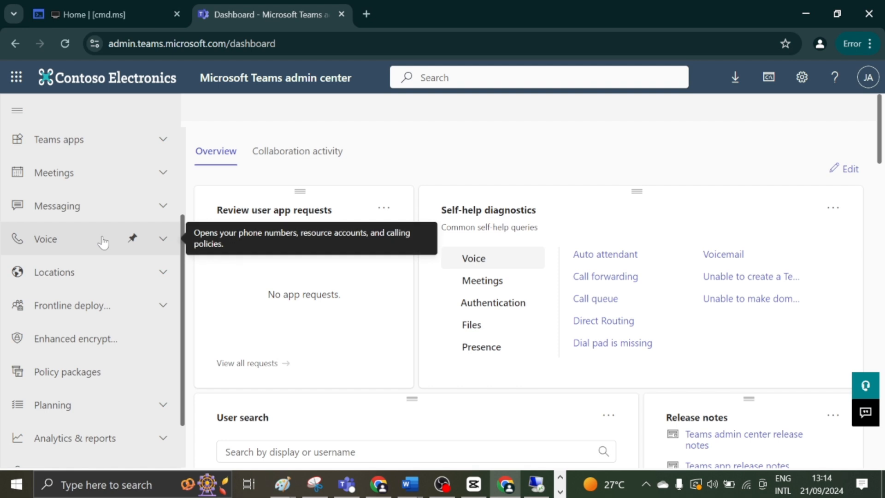
pyautogui.click(45, 238)
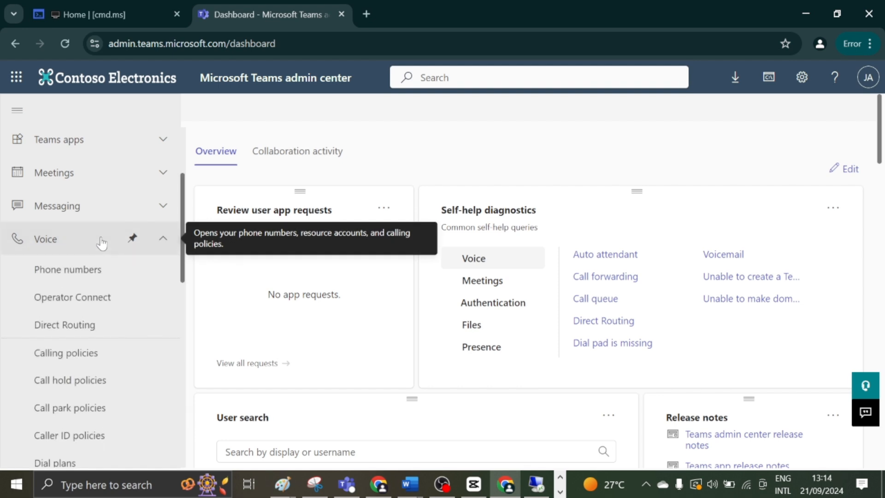
pyautogui.click(68, 269)
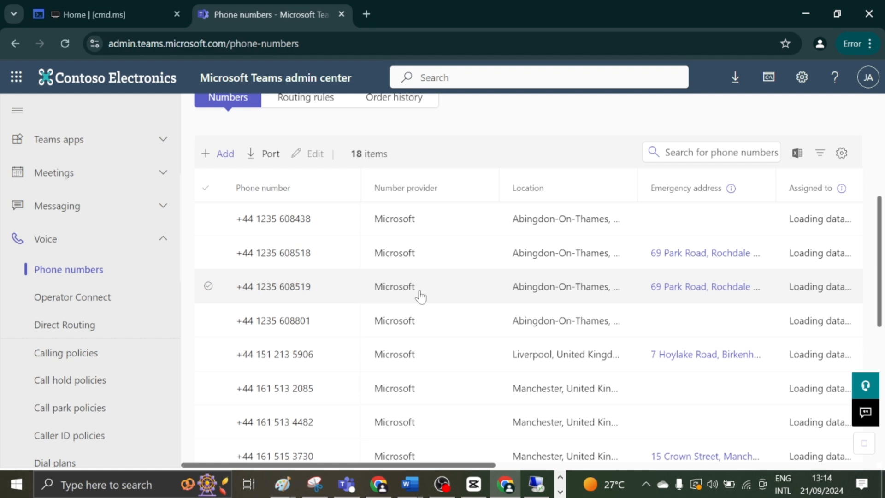
pyautogui.moveTo(578, 403)
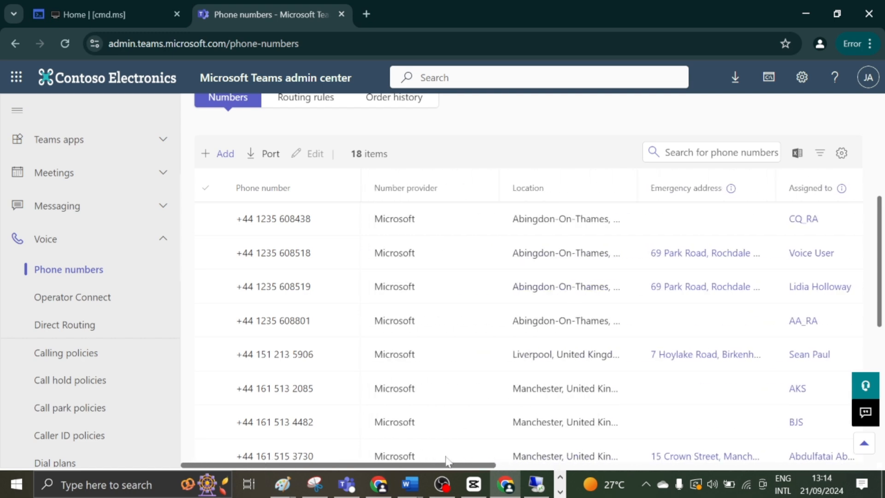
pyautogui.moveTo(391, 316)
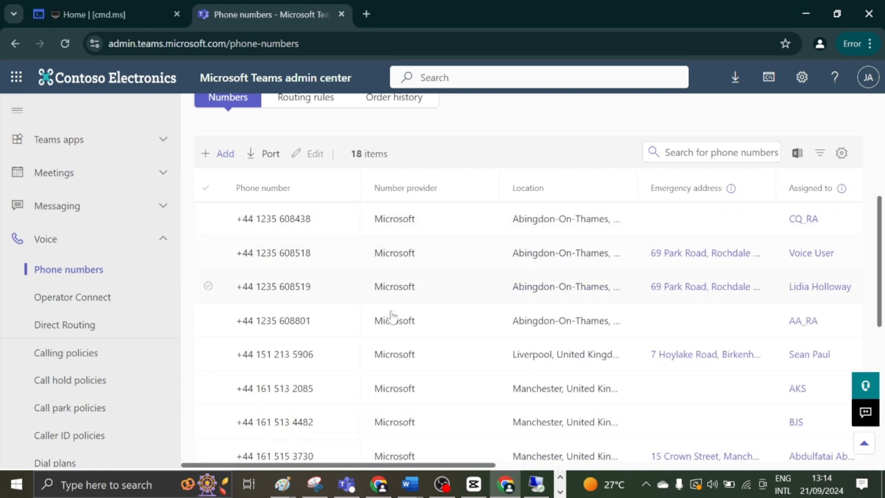
pyautogui.moveTo(417, 377)
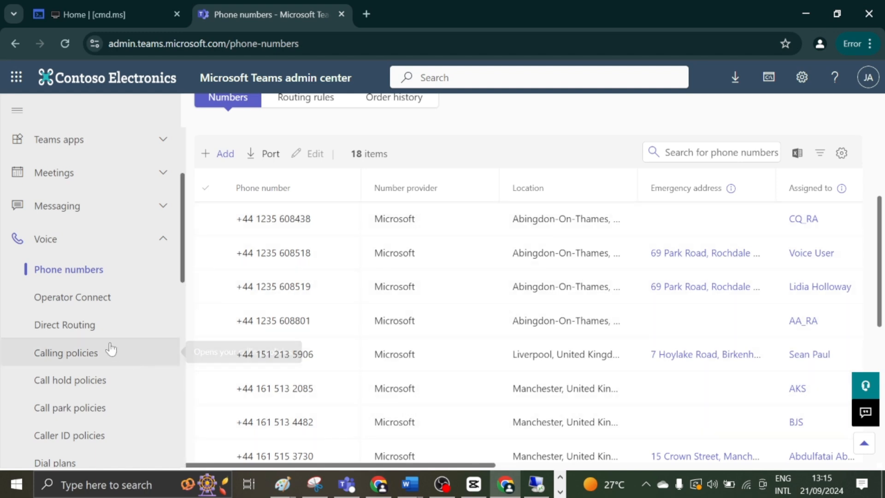
pyautogui.moveTo(101, 305)
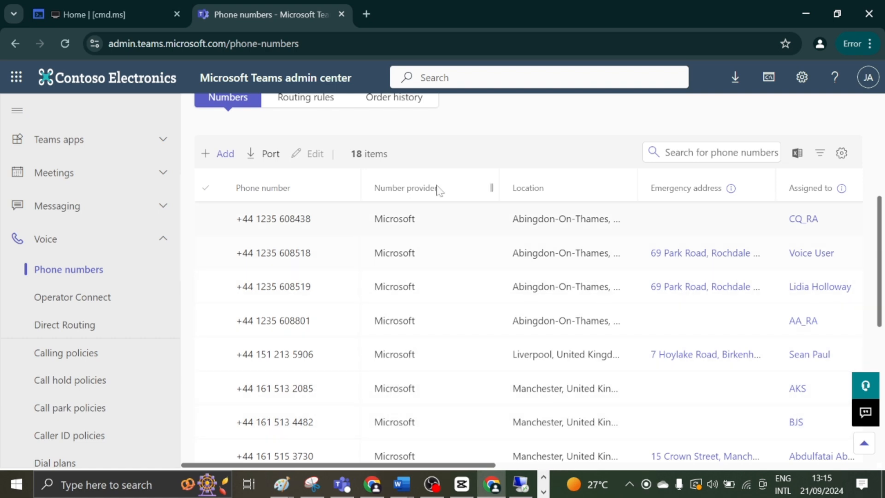
pyautogui.moveTo(420, 473)
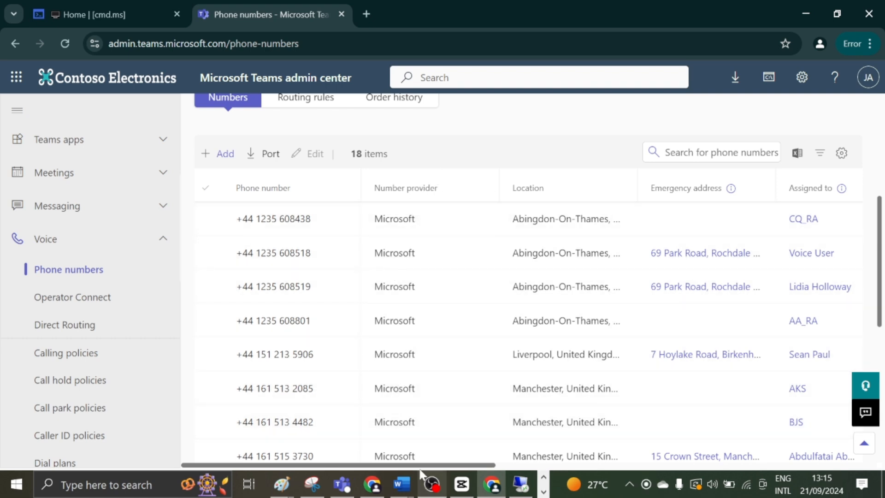
pyautogui.hscroll(3)
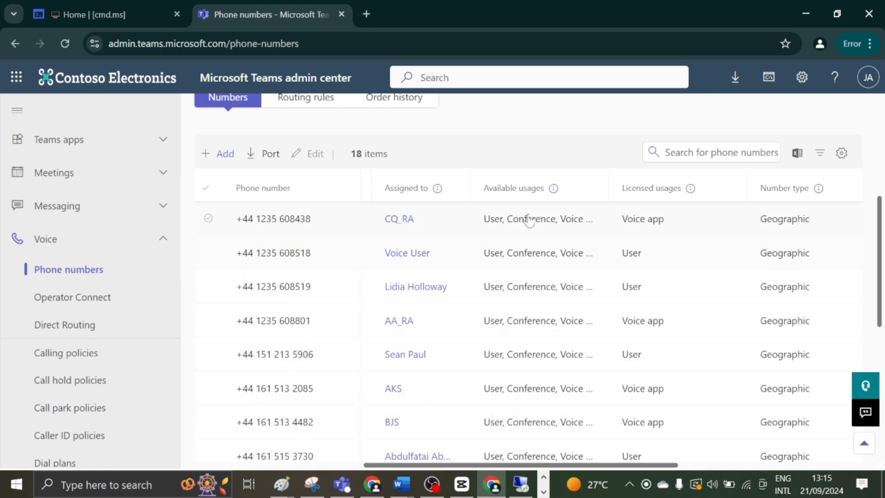
pyautogui.moveTo(653, 207)
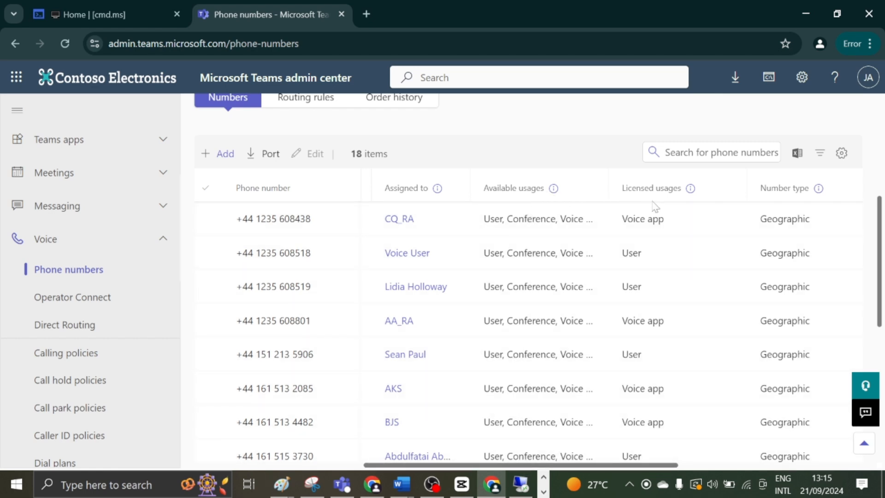
pyautogui.click(207, 219)
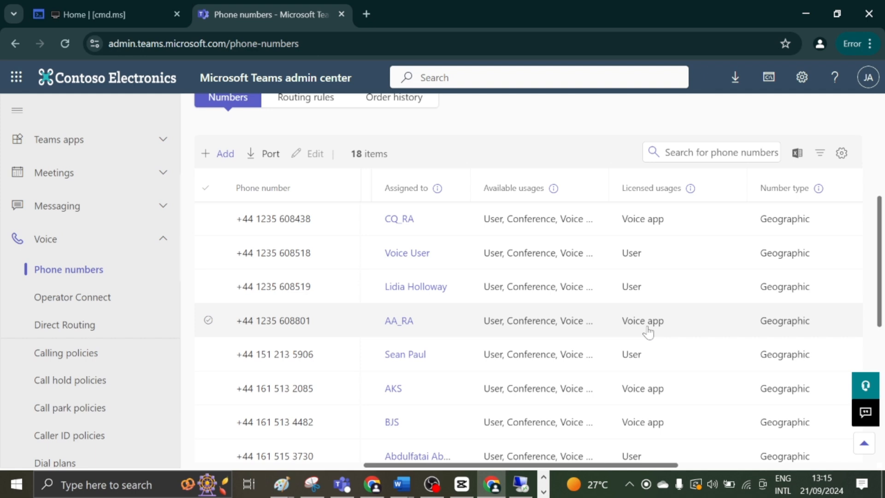
pyautogui.moveTo(643, 307)
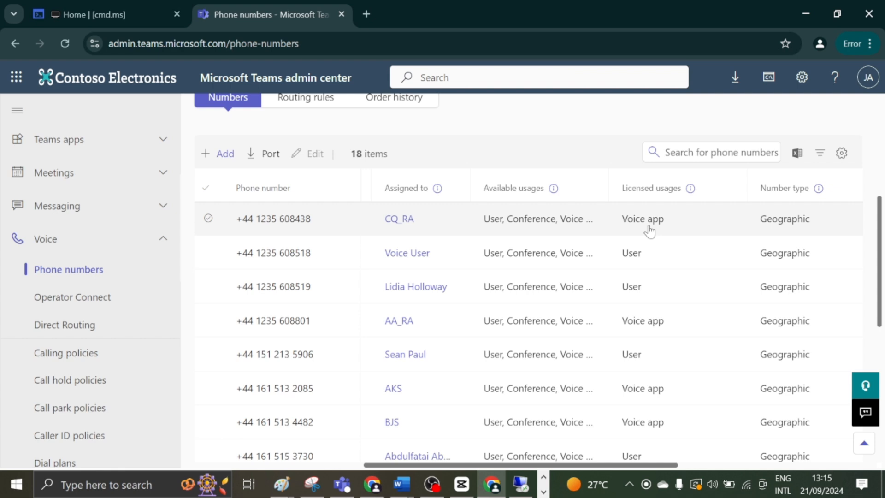
pyautogui.click(208, 252)
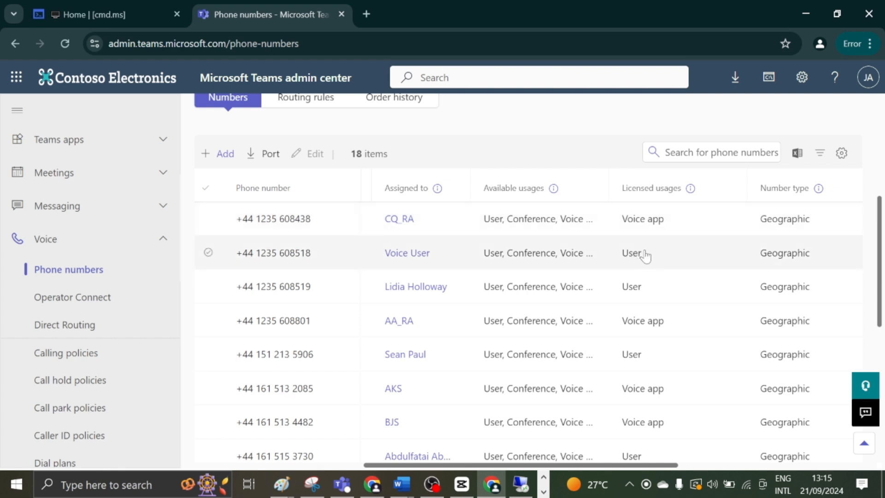
pyautogui.moveTo(657, 457)
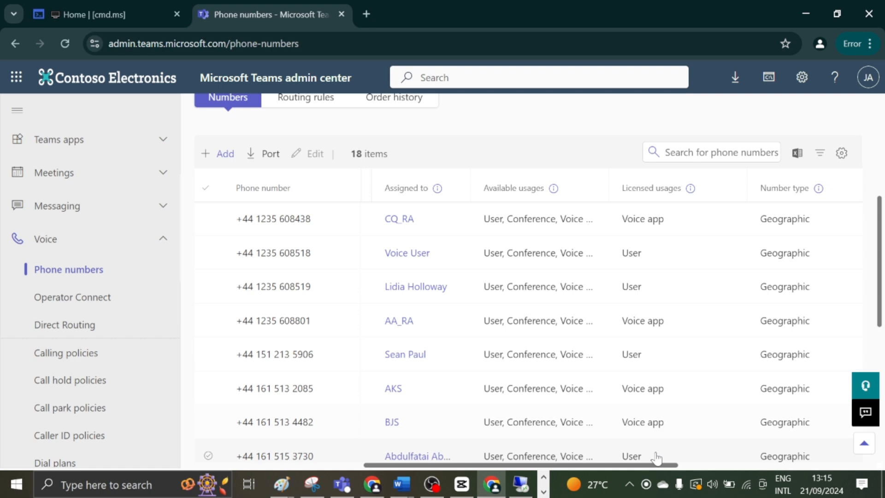
pyautogui.hscroll(3)
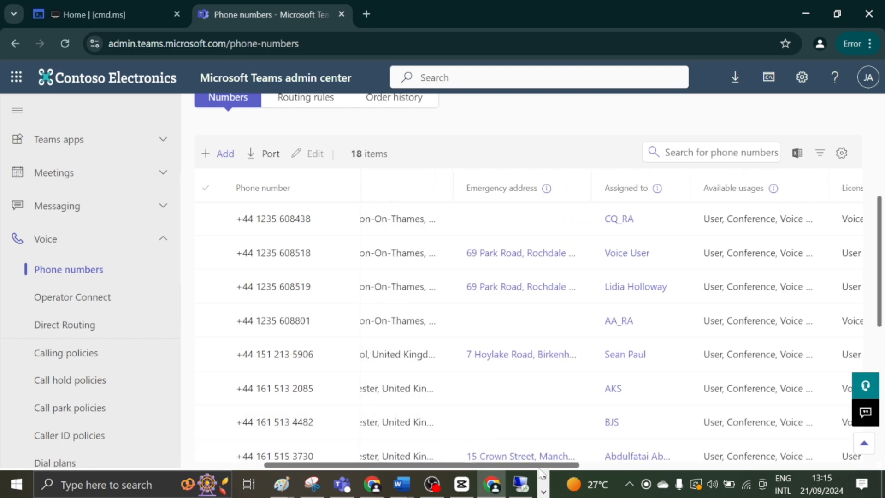
pyautogui.hscroll(3)
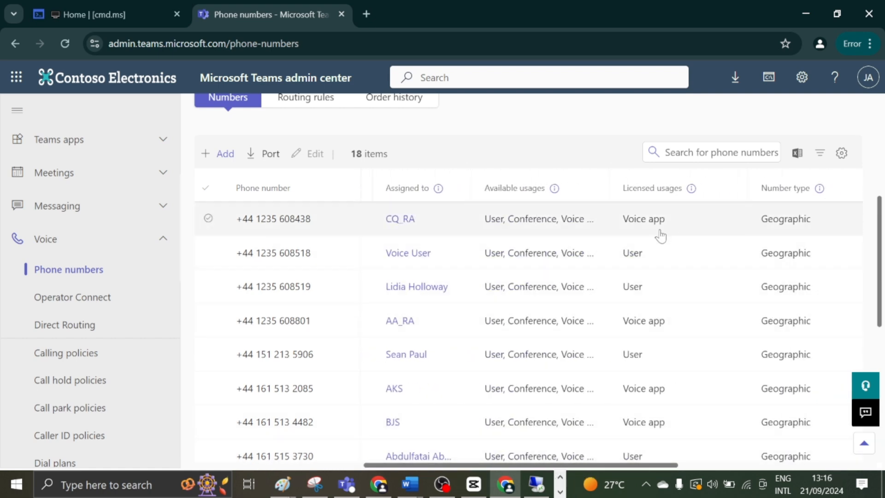
pyautogui.scroll(3)
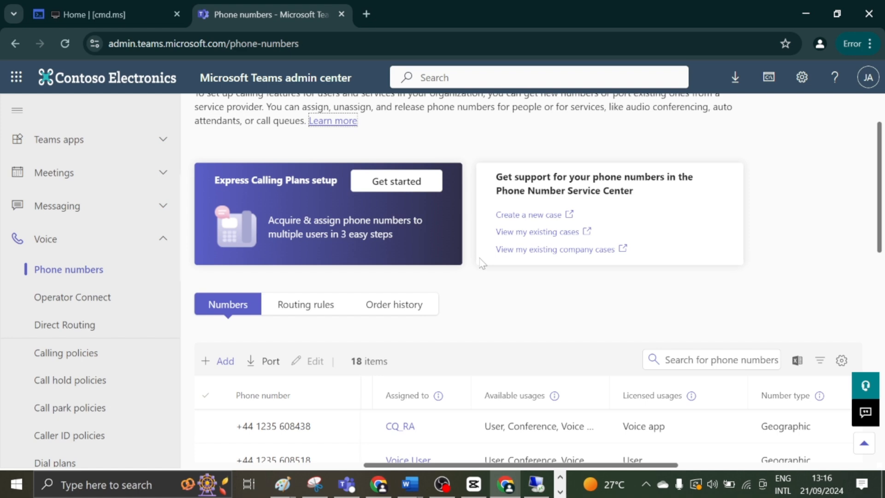
pyautogui.scroll(-3)
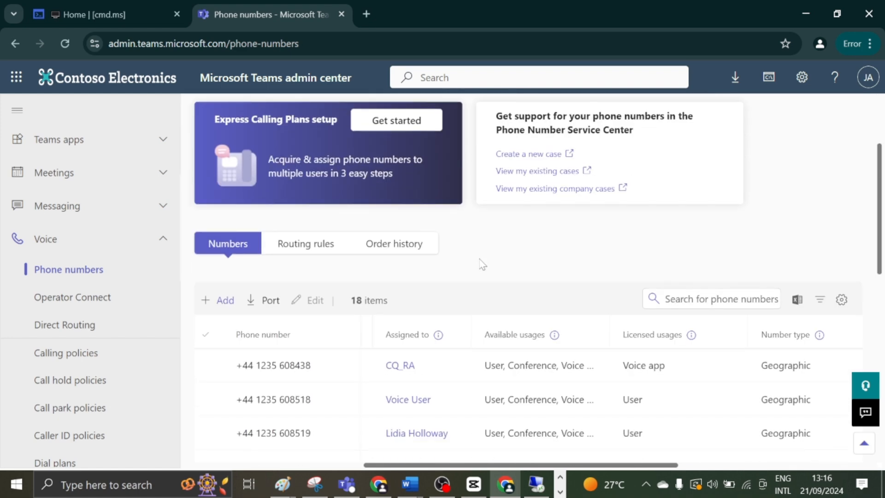
pyautogui.scroll(-3)
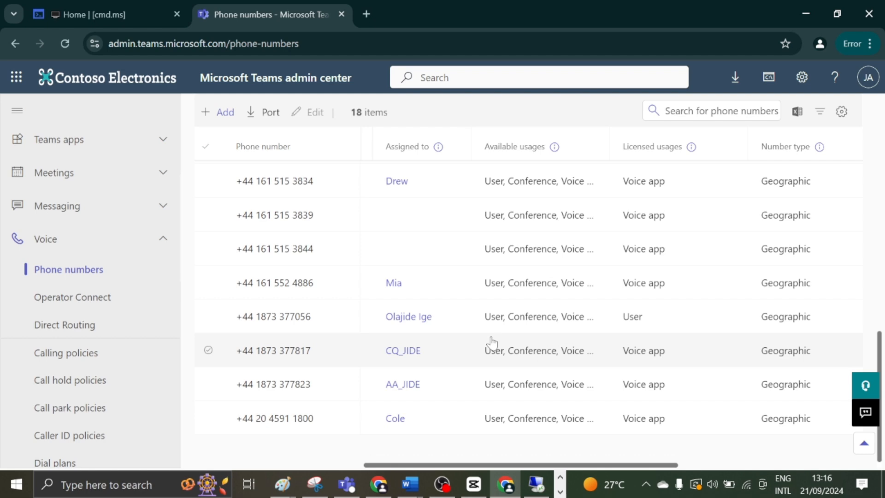
pyautogui.scroll(3)
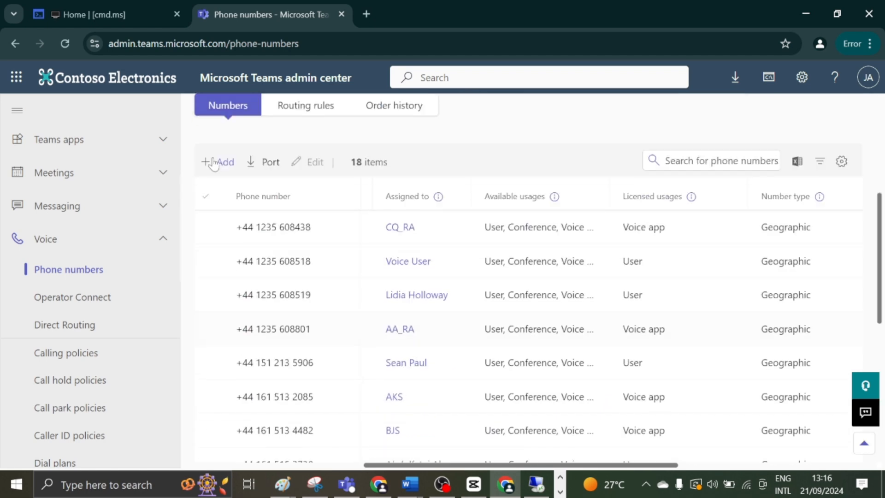
pyautogui.scroll(3)
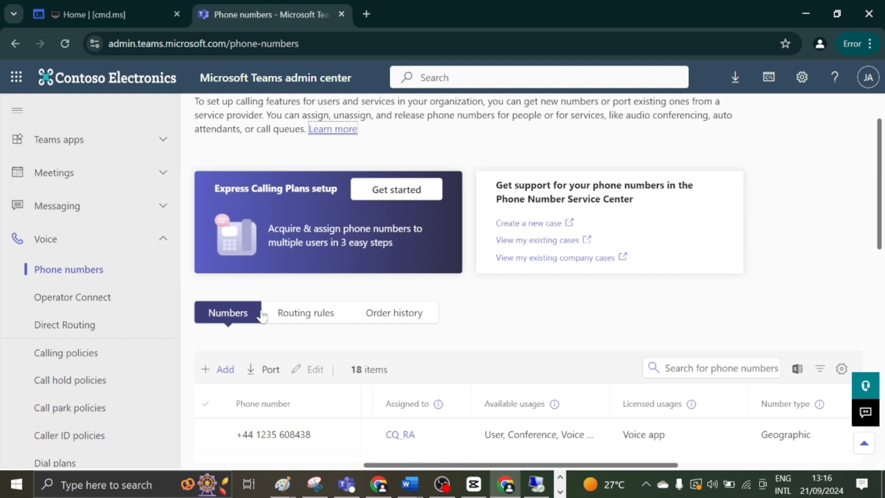
pyautogui.scroll(-3)
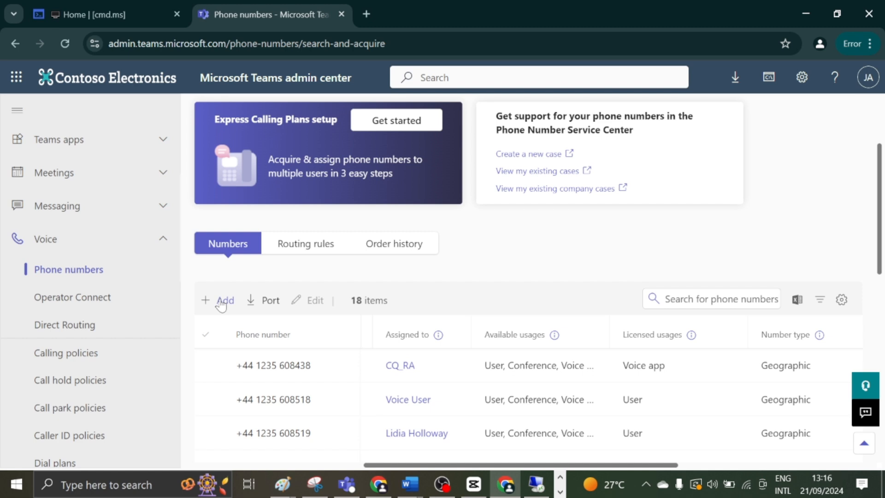
# Step: Add a new phone number order named and described 'phone Number'
pyautogui.click(223, 299)
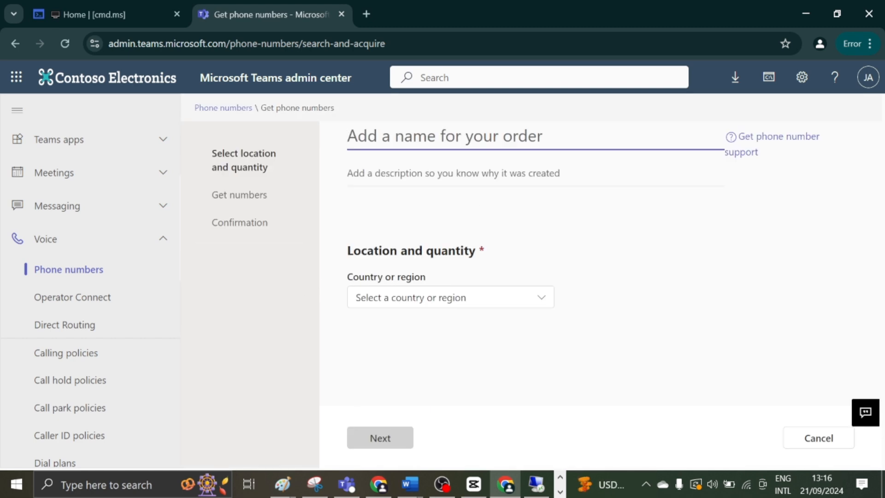
pyautogui.write('ph')
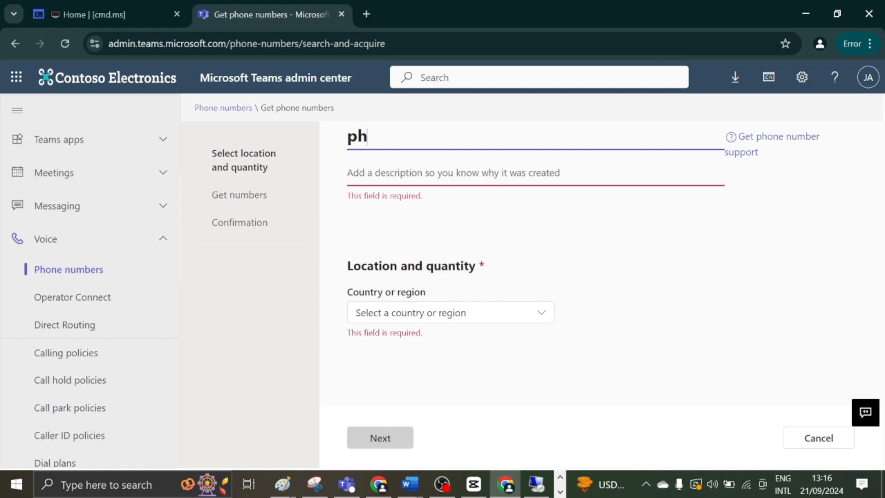
pyautogui.write('one Number')
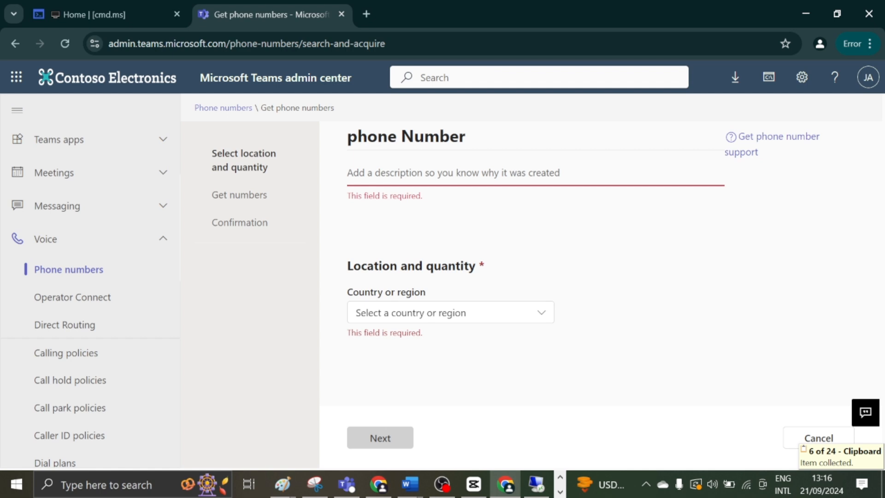
pyautogui.write('phone Number')
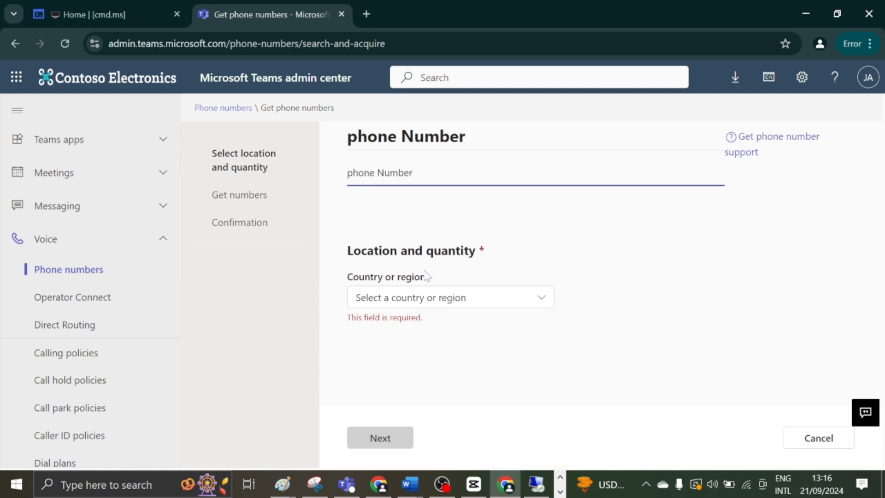
pyautogui.moveTo(463, 274)
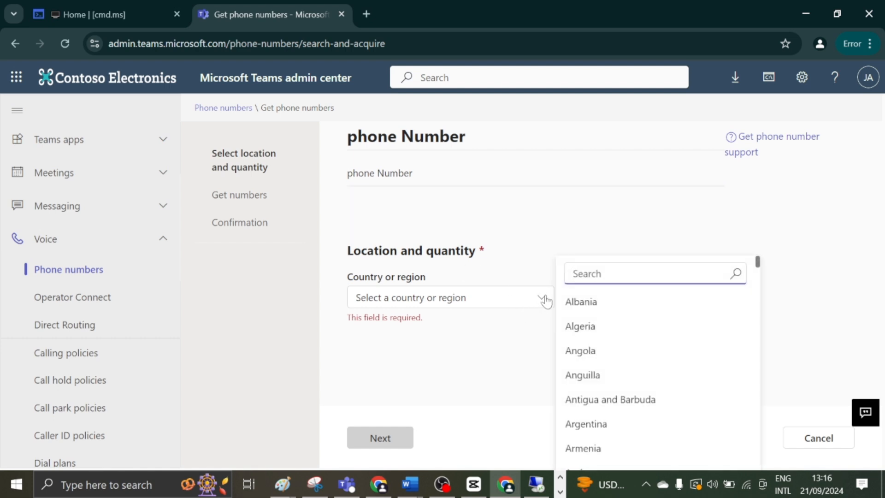
# Step: Search 'united' and choose United Kingdom as the order's country or region
pyautogui.write('uni')
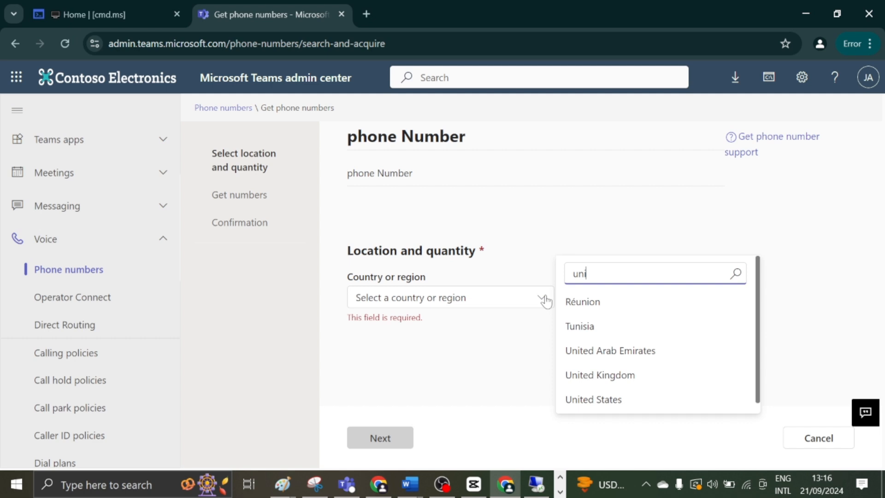
pyautogui.write('ted')
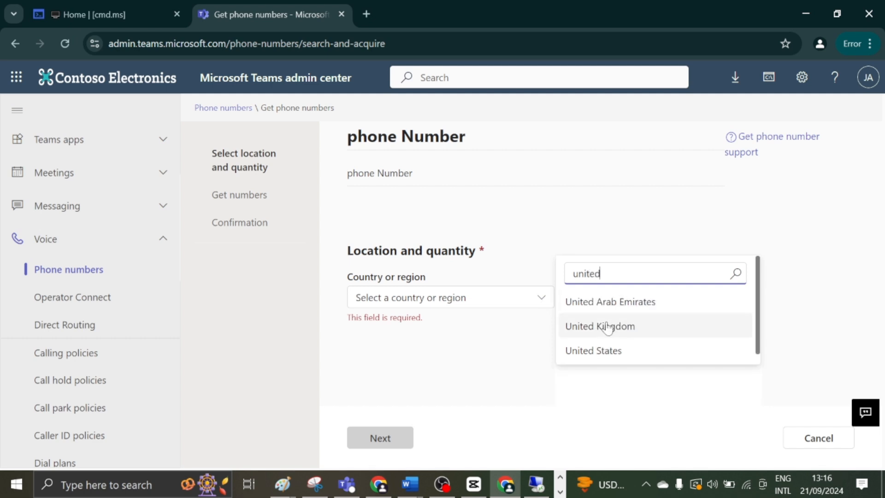
pyautogui.click(599, 326)
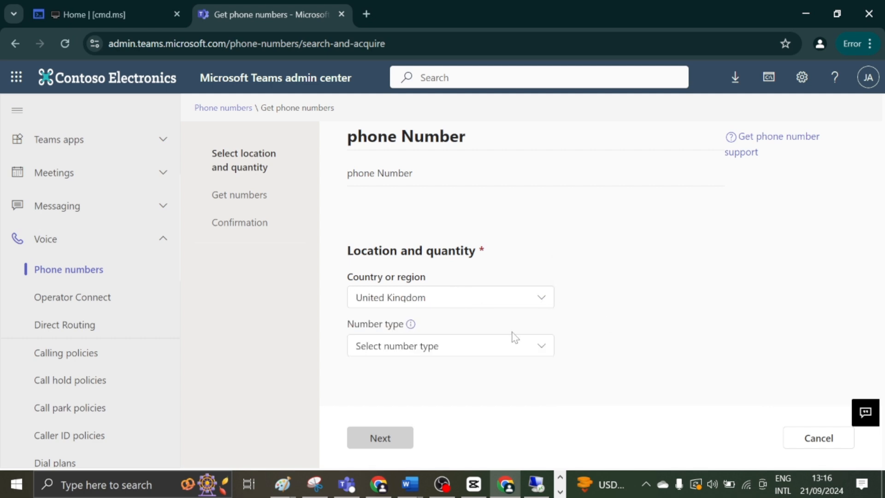
pyautogui.click(450, 346)
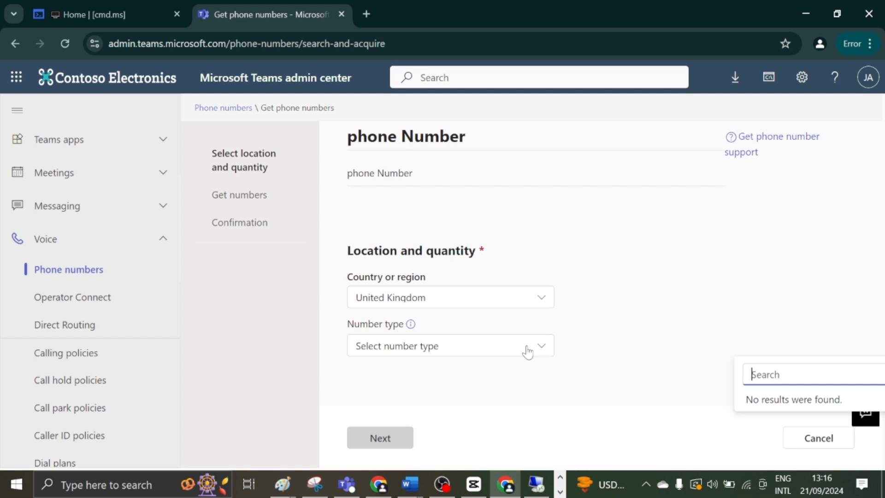
pyautogui.click(450, 346)
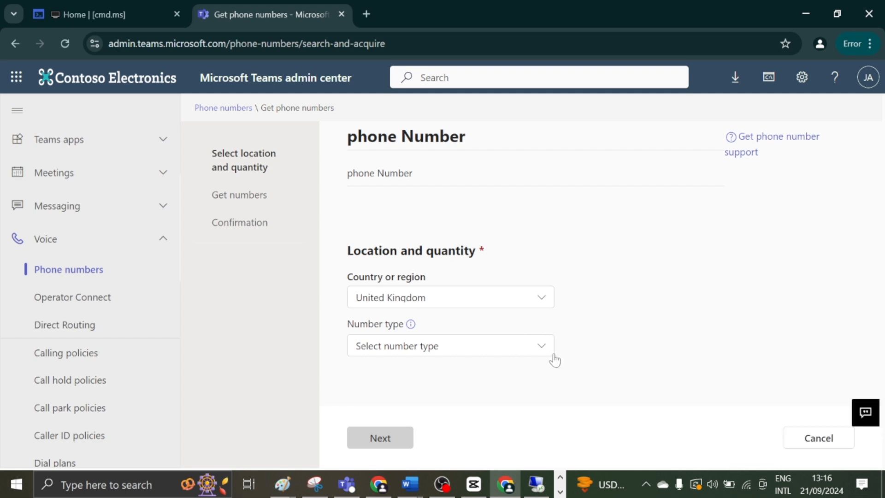
# Step: Choose User (subscriber) as the order's number type, with Microsoft as operator
pyautogui.click(450, 345)
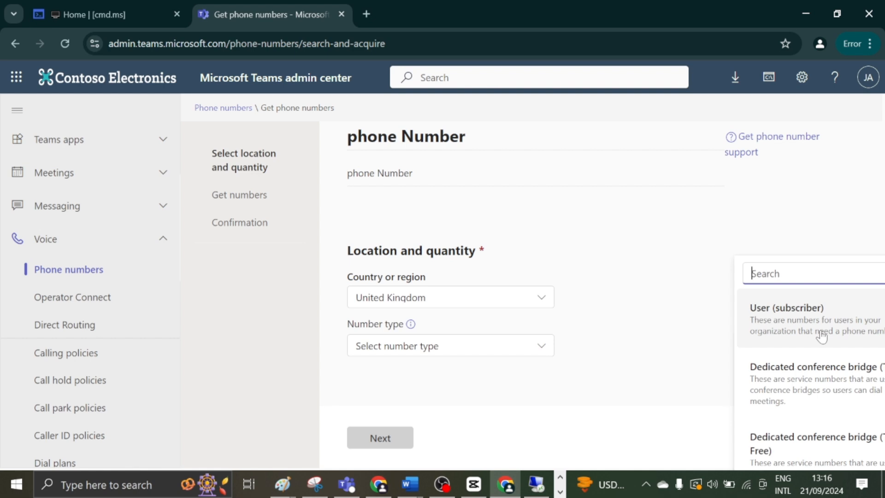
pyautogui.moveTo(787, 265)
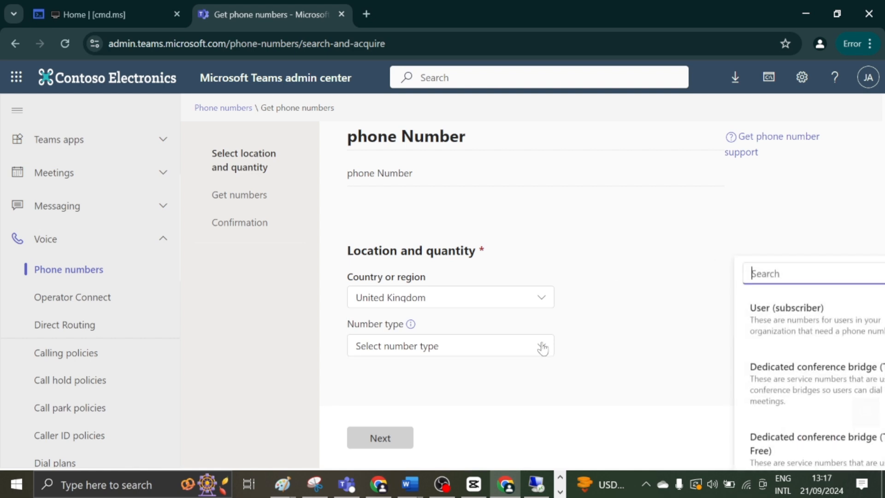
pyautogui.moveTo(837, 401)
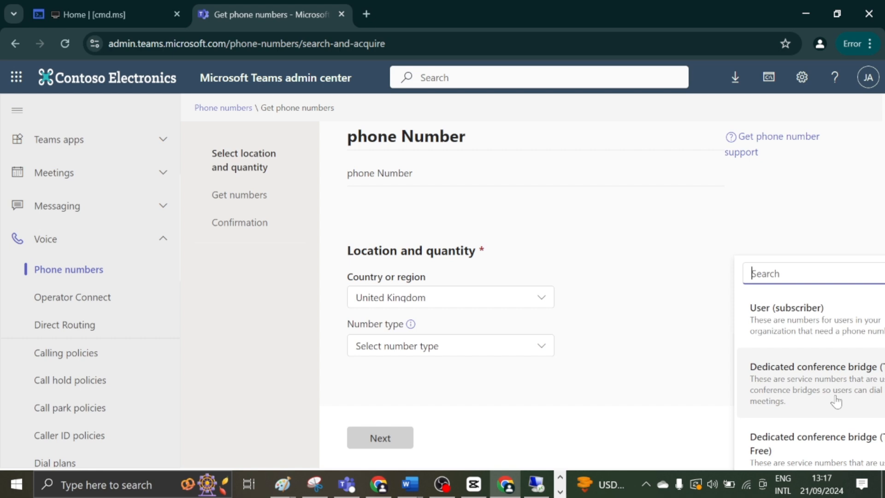
pyautogui.scroll(-3)
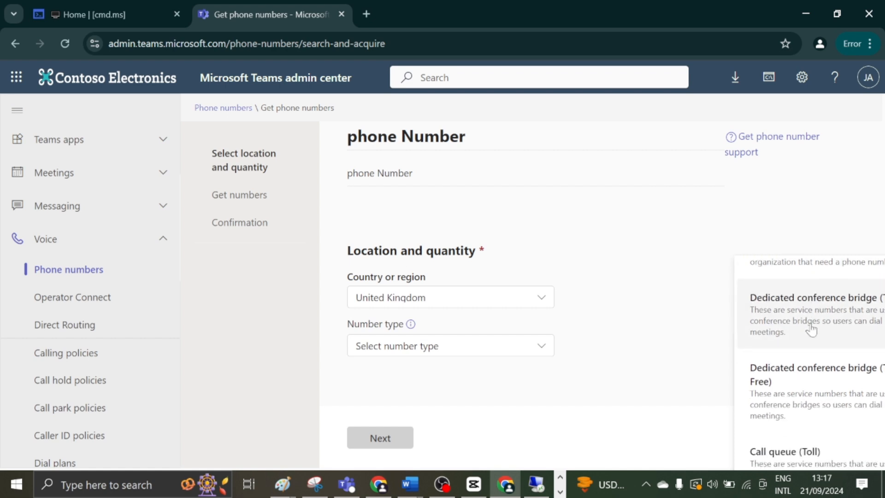
pyautogui.moveTo(850, 304)
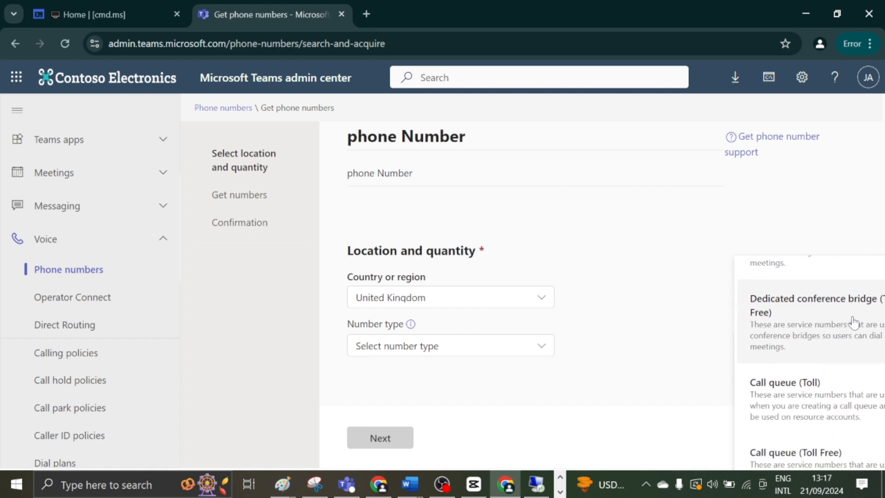
pyautogui.scroll(3)
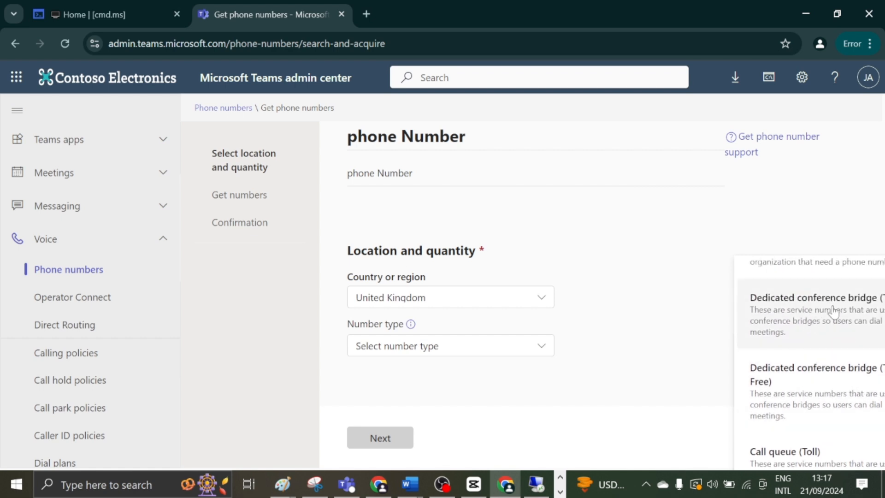
pyautogui.moveTo(815, 366)
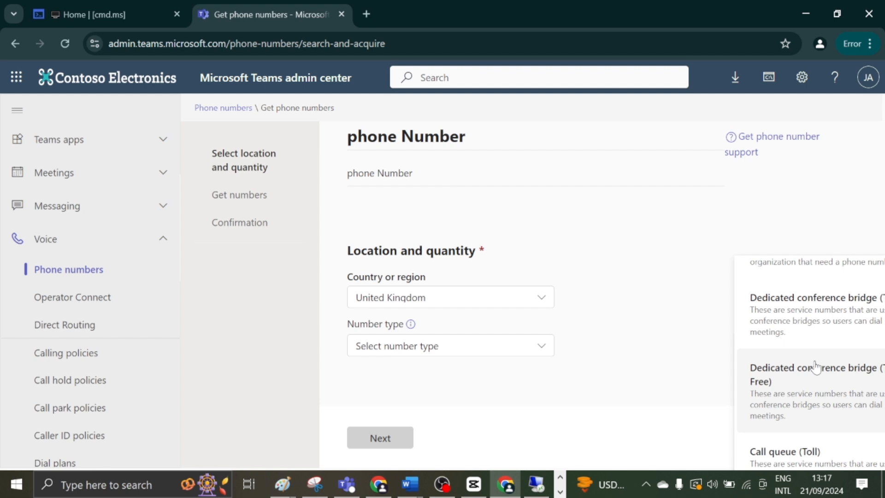
pyautogui.scroll(-3)
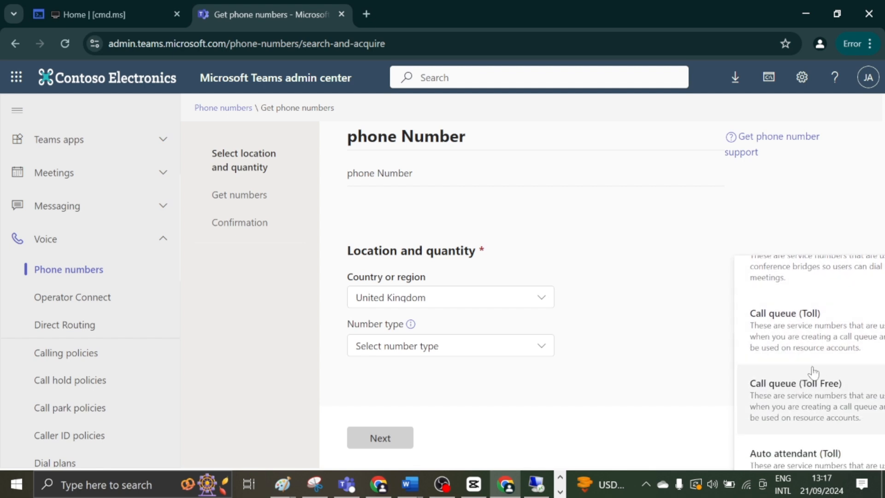
pyautogui.scroll(-3)
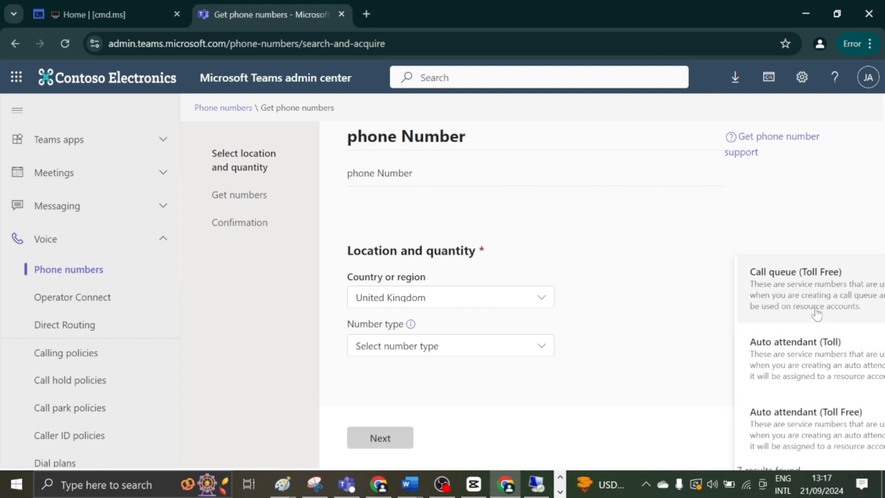
pyautogui.moveTo(808, 364)
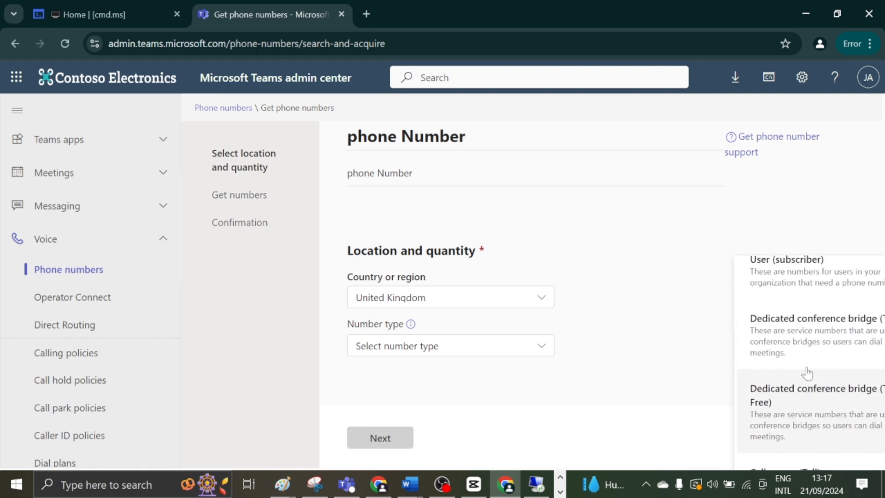
pyautogui.click(449, 346)
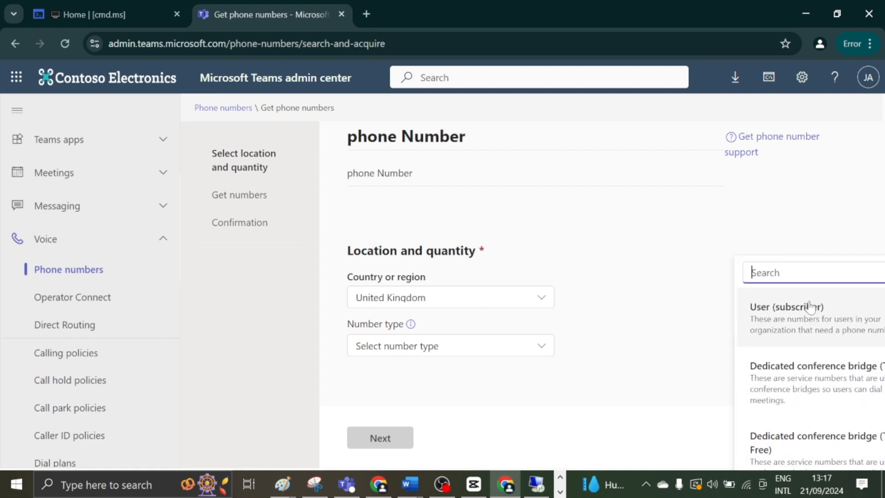
pyautogui.scroll(-3)
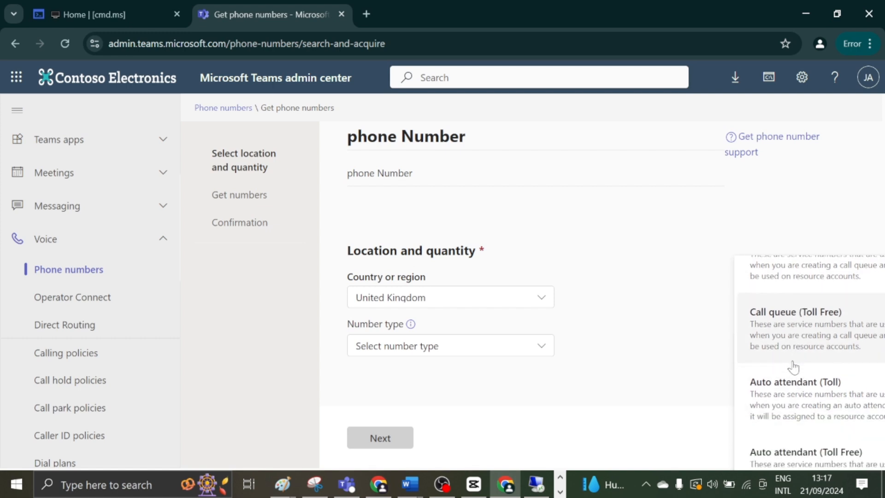
pyautogui.scroll(3)
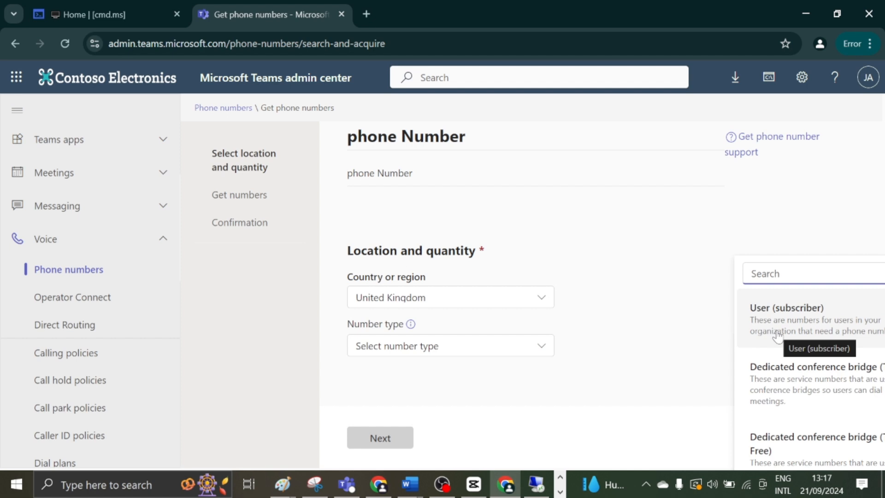
pyautogui.moveTo(818, 256)
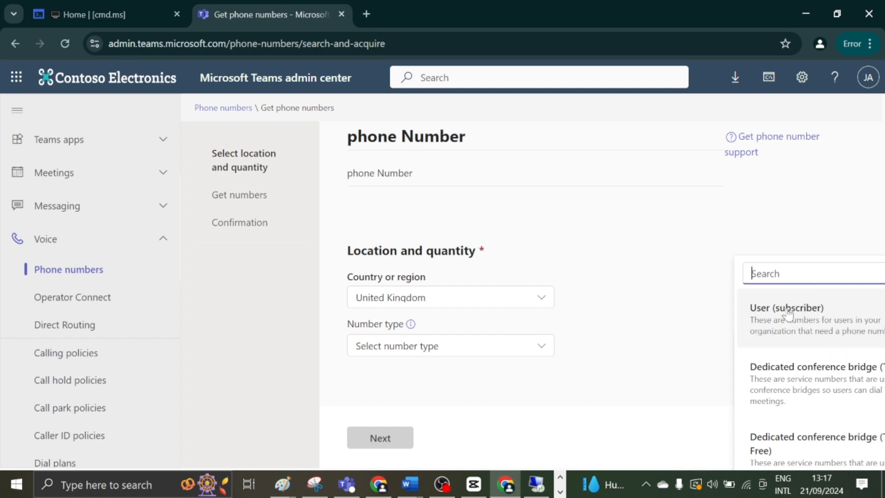
pyautogui.moveTo(824, 319)
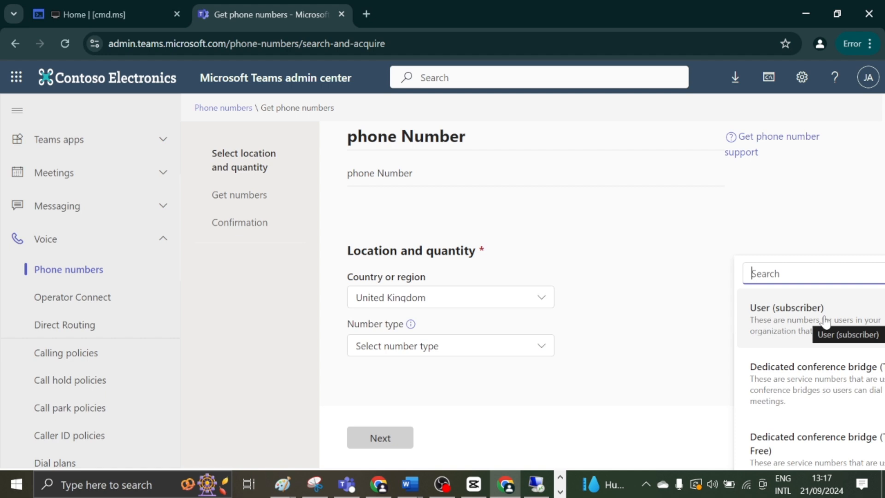
pyautogui.click(785, 308)
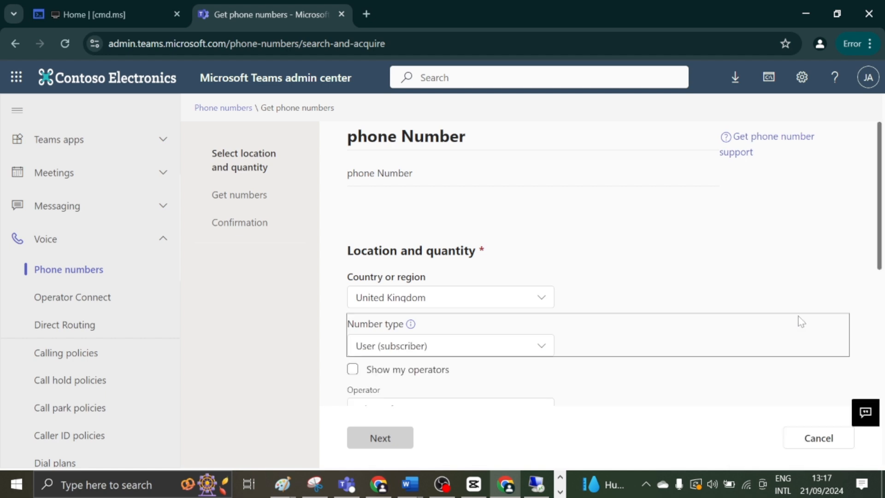
# Step: View the help article on phone number limits beside the Remaining count
pyautogui.scroll(-3)
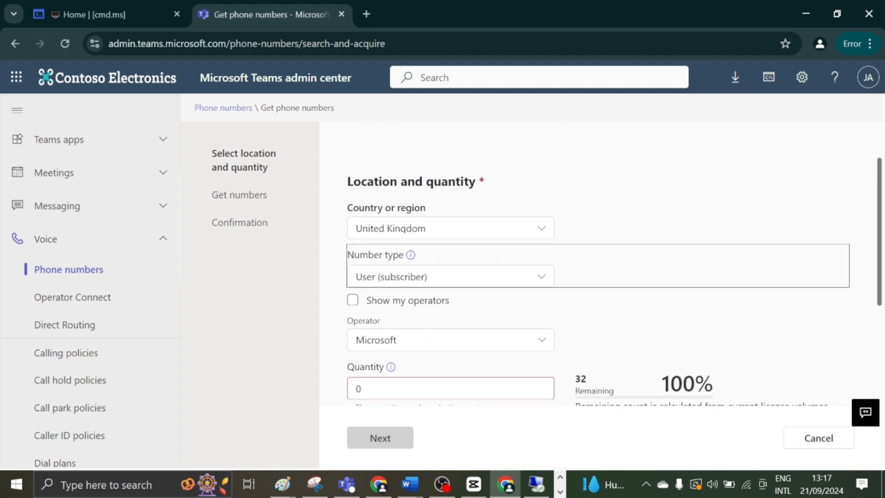
pyautogui.scroll(-3)
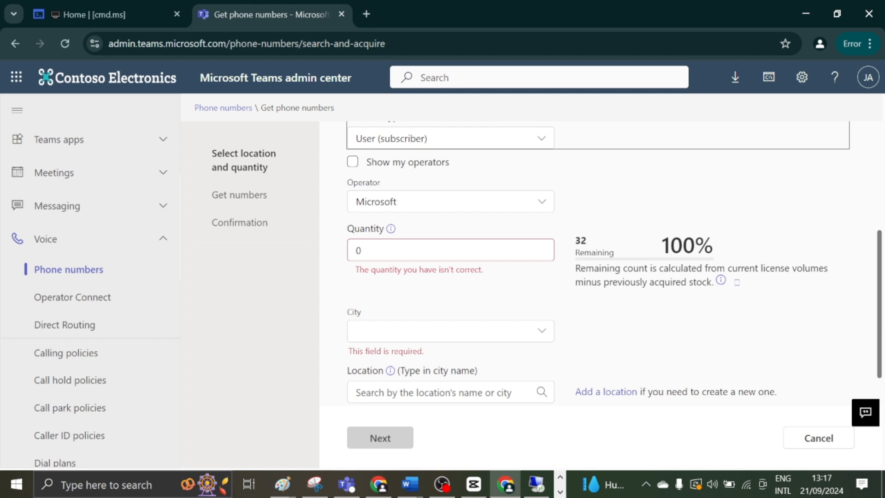
pyautogui.moveTo(600, 245)
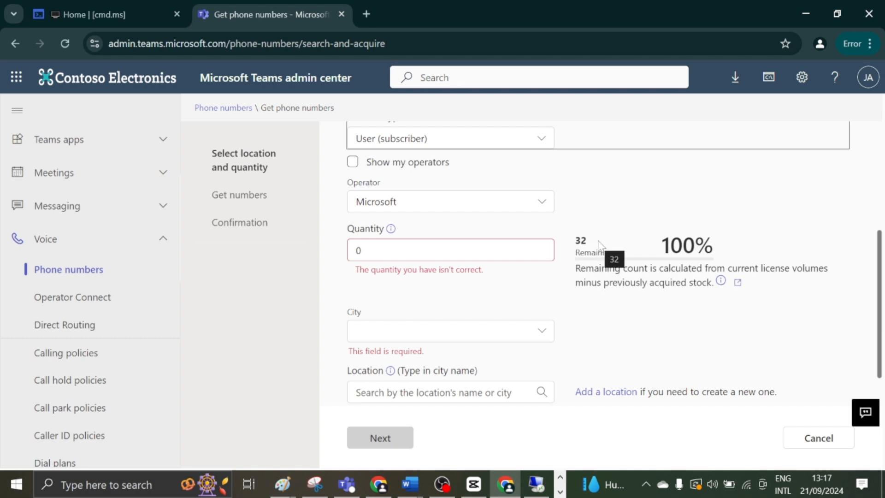
pyautogui.scroll(3)
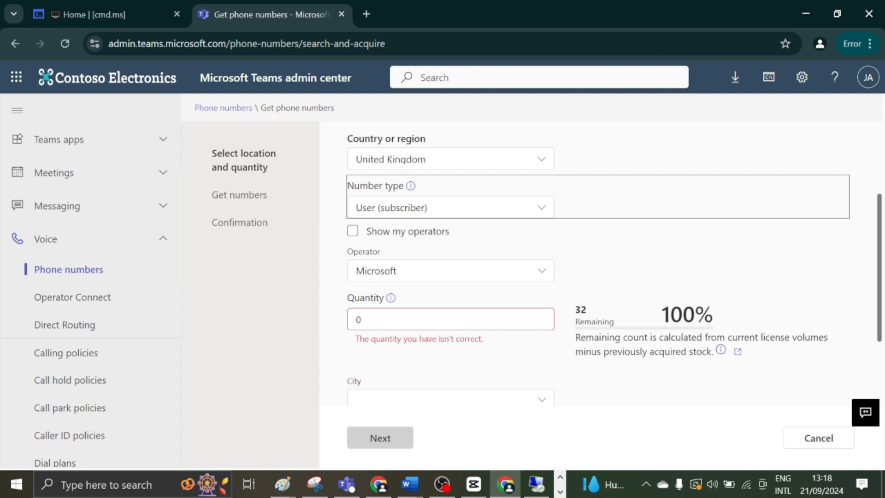
pyautogui.moveTo(728, 367)
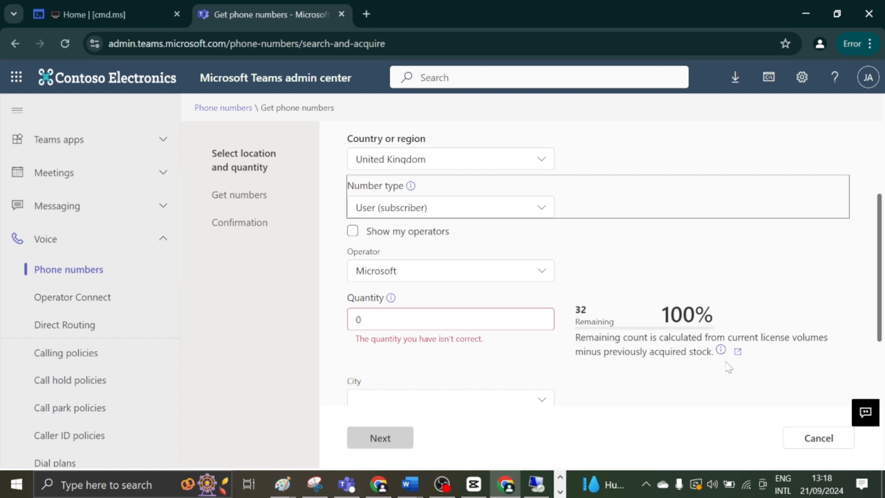
pyautogui.moveTo(721, 351)
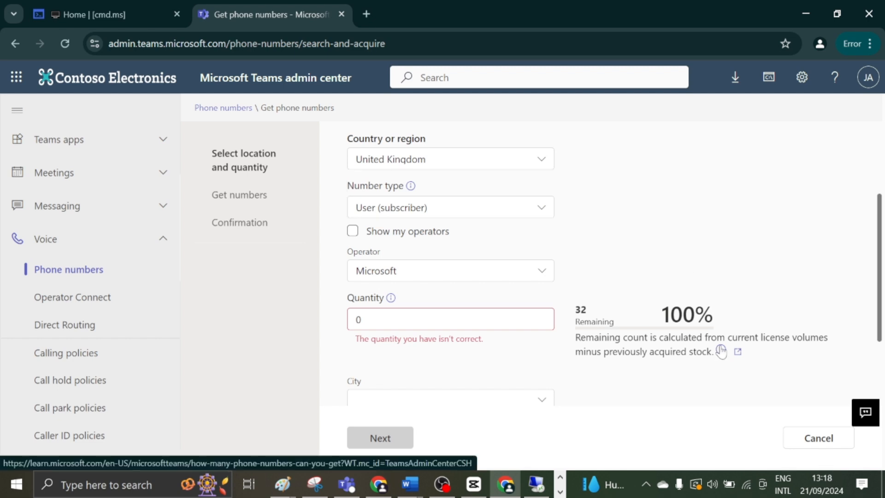
pyautogui.click(737, 351)
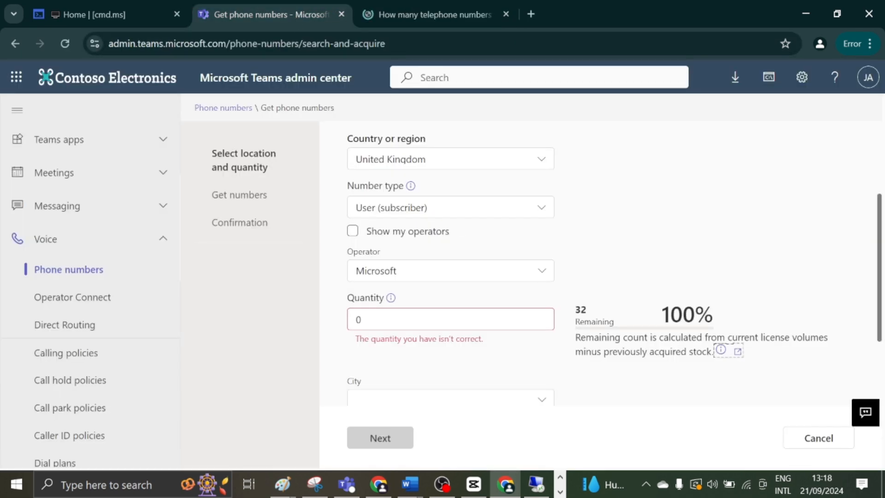
# Step: Set the order quantity to 1 phone number
pyautogui.write('1')
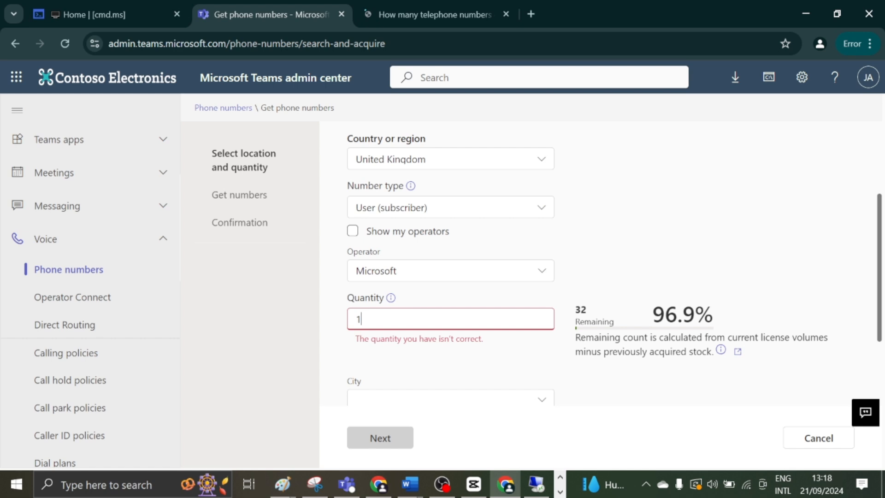
pyautogui.click(352, 230)
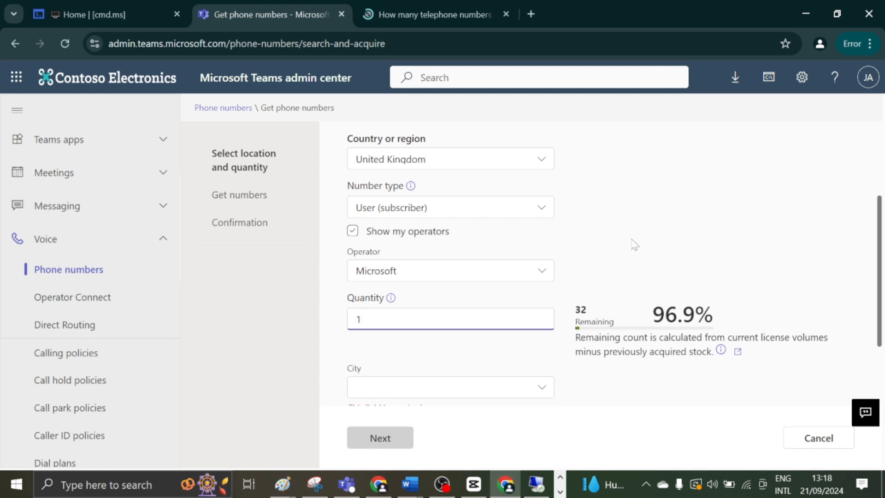
pyautogui.scroll(-3)
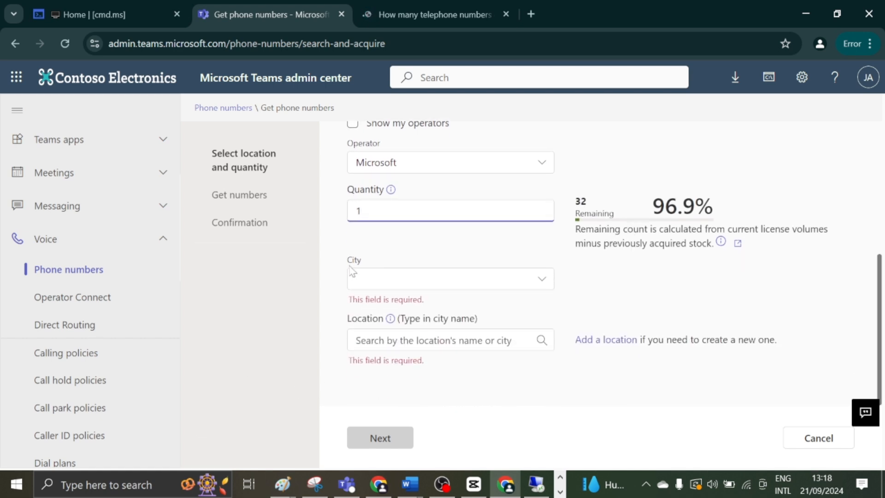
pyautogui.moveTo(513, 265)
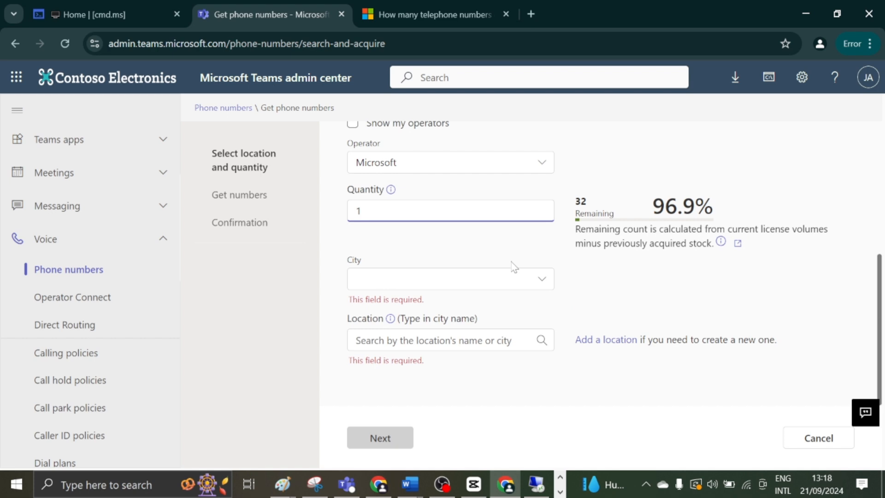
# Step: Choose Manchester from the list of UK cities, showing 32 numbers remaining
pyautogui.click(540, 278)
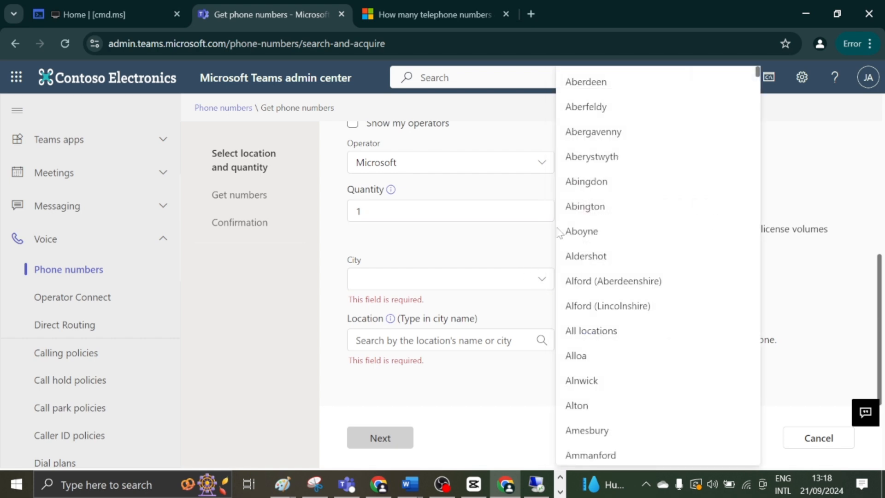
pyautogui.scroll(-3)
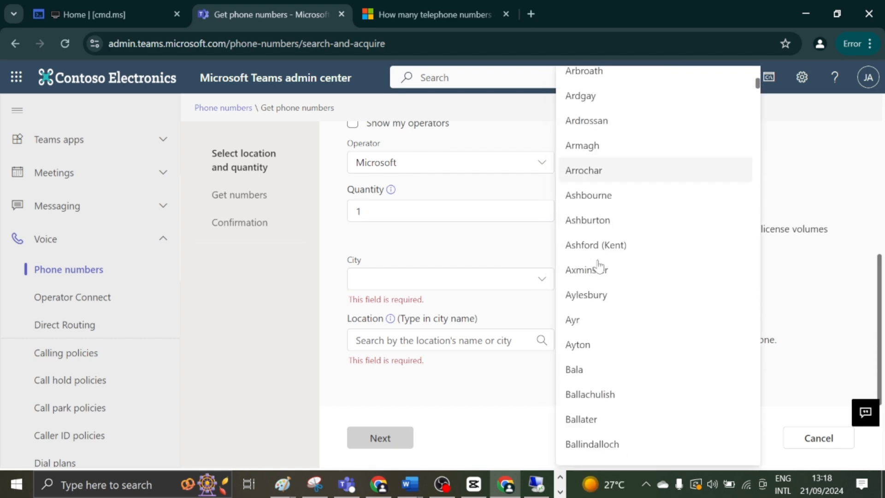
pyautogui.scroll(-3)
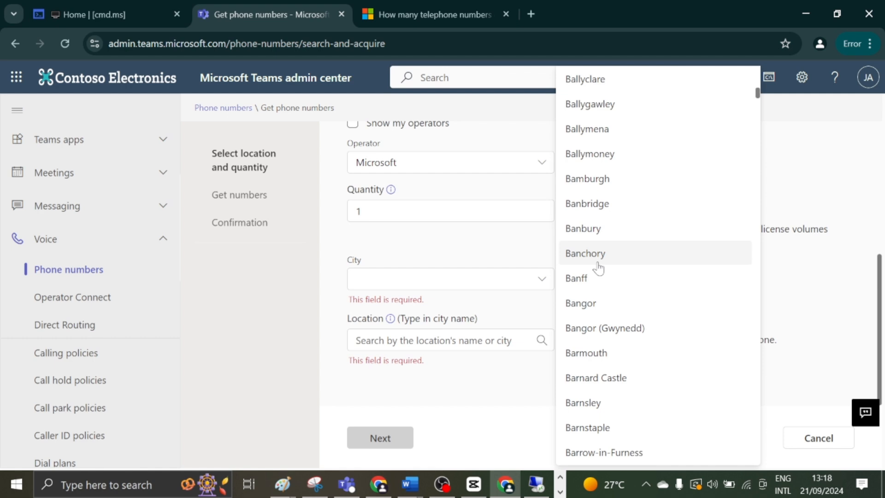
pyautogui.scroll(-3)
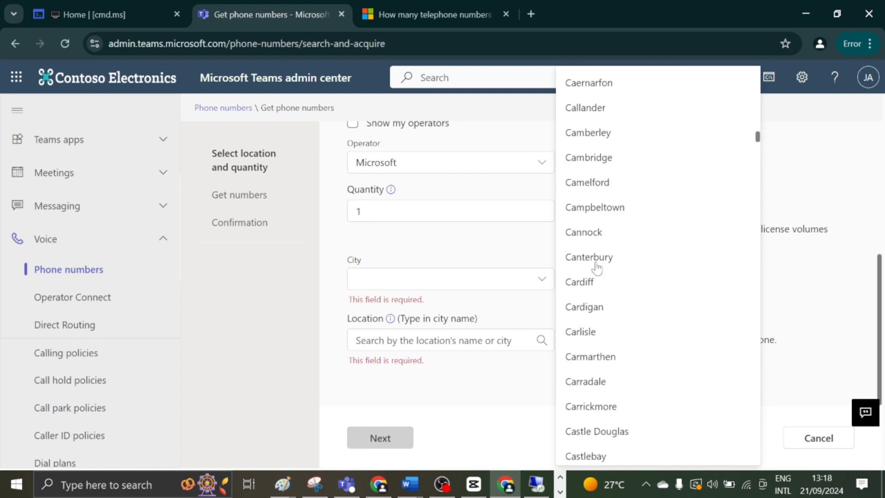
pyautogui.scroll(-3)
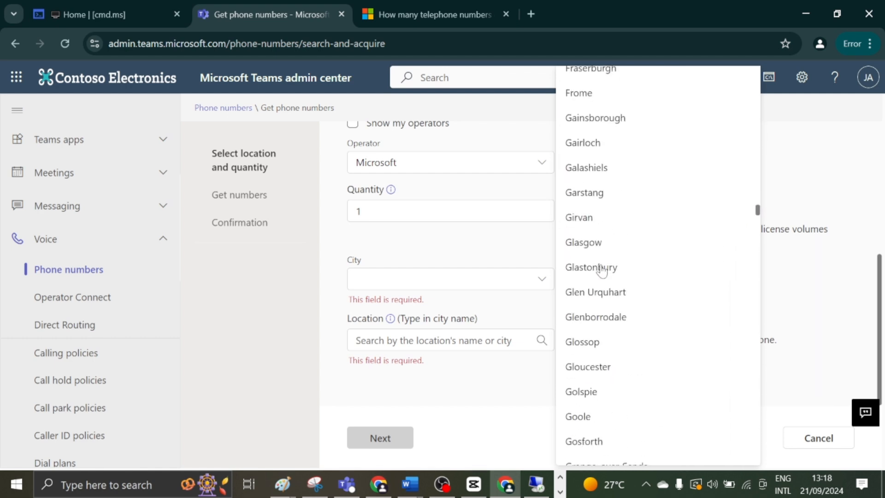
pyautogui.scroll(-3)
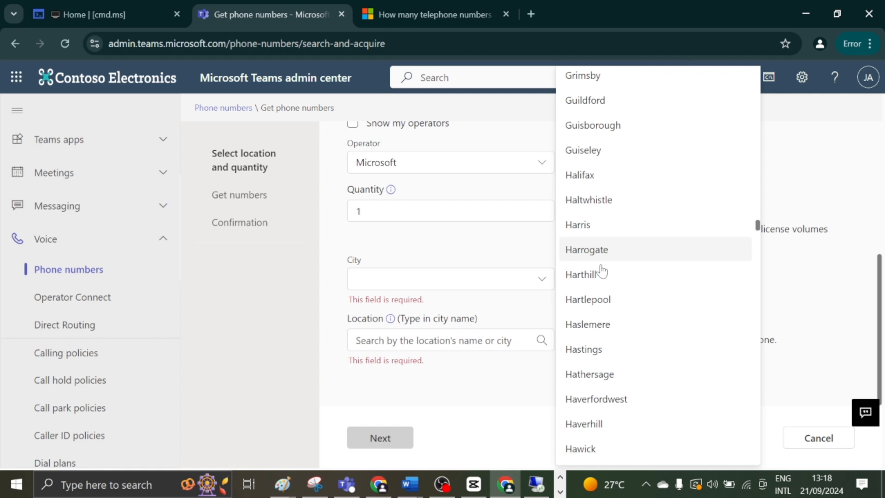
pyautogui.scroll(-3)
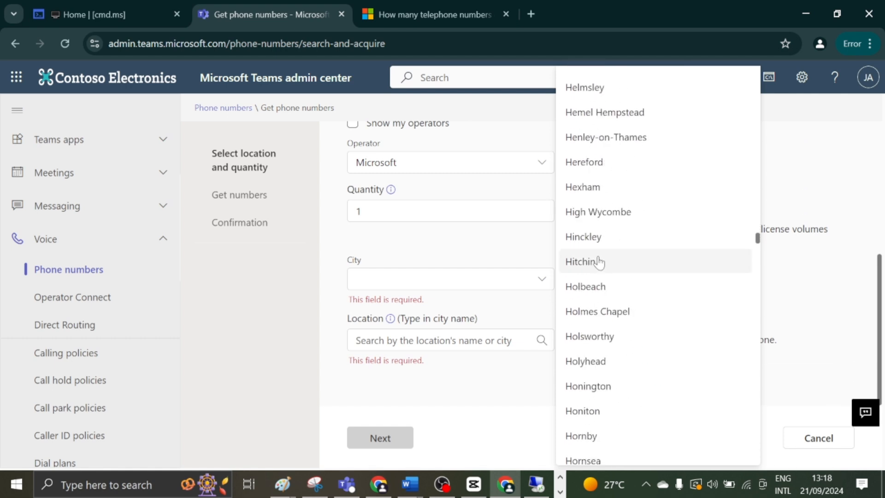
pyautogui.scroll(-3)
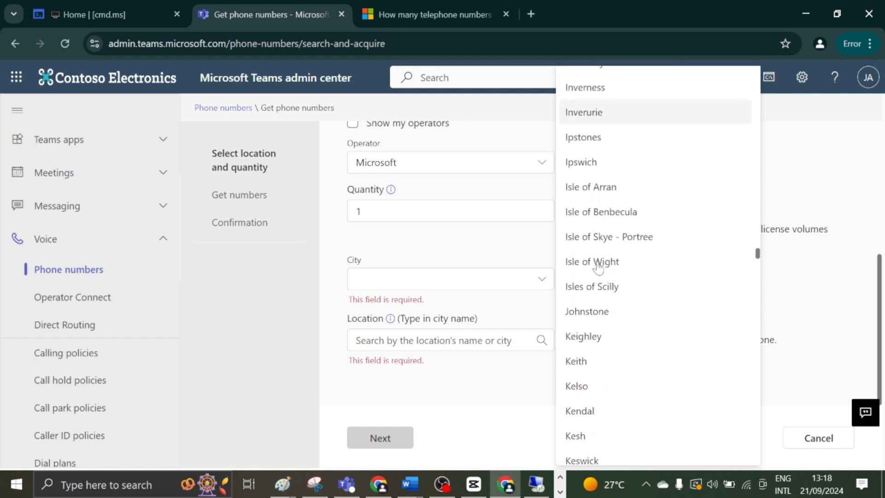
pyautogui.scroll(-3)
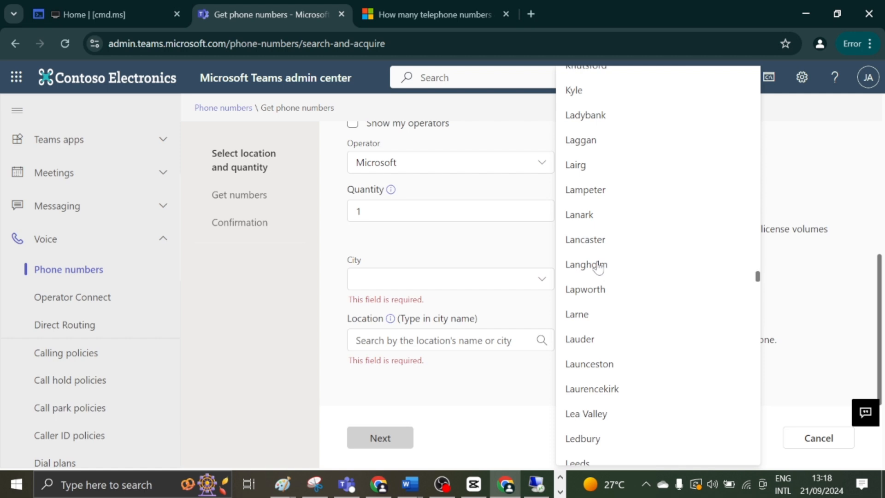
pyautogui.scroll(-3)
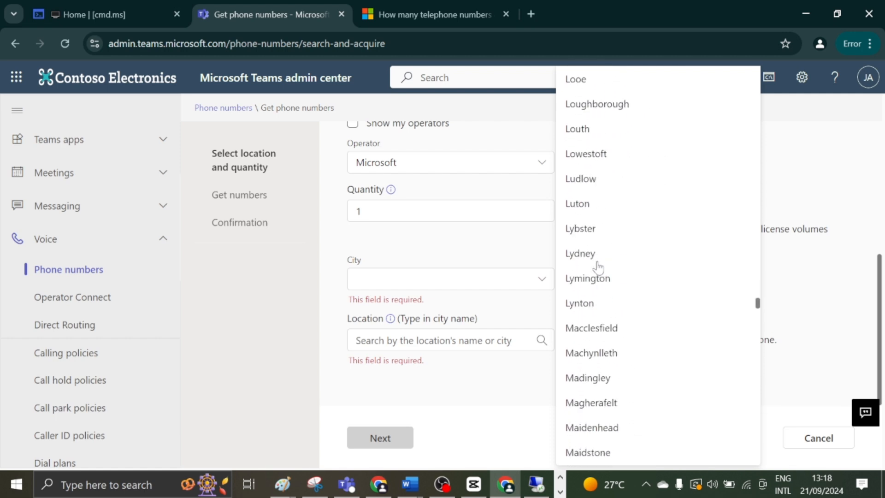
pyautogui.scroll(-3)
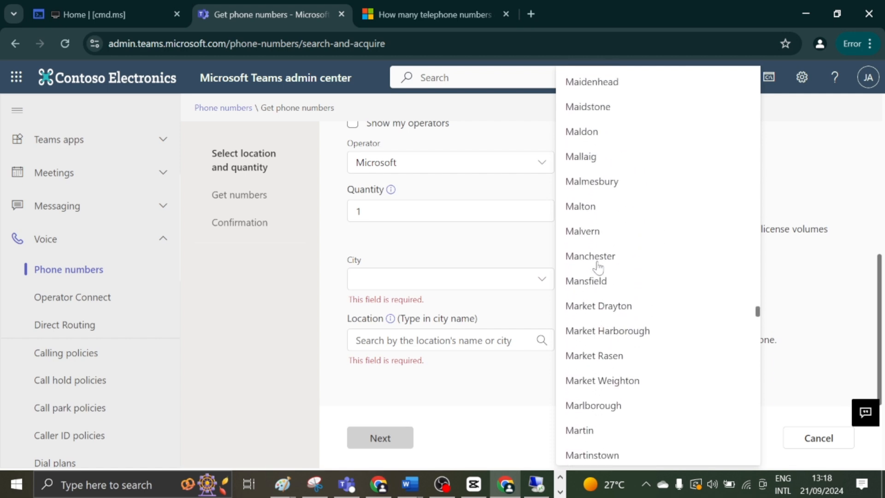
pyautogui.click(589, 255)
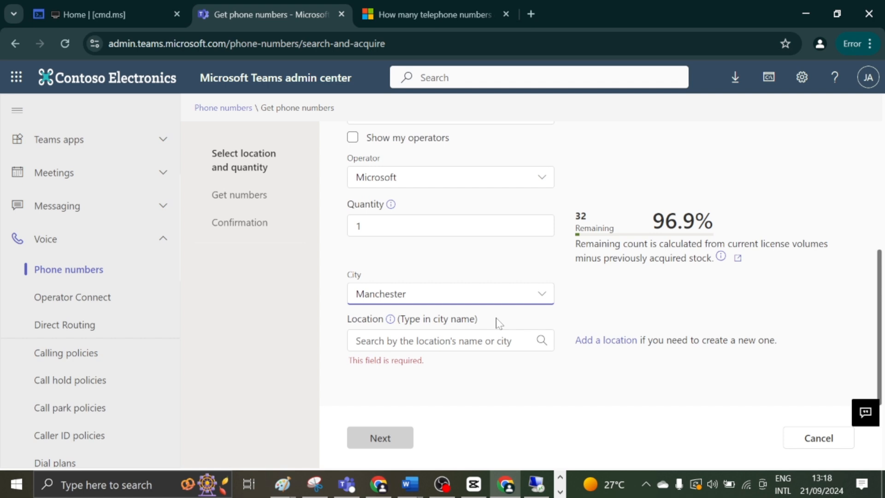
# Step: Begin searching the Location field with 'em', still short of three characters
pyautogui.click(451, 340)
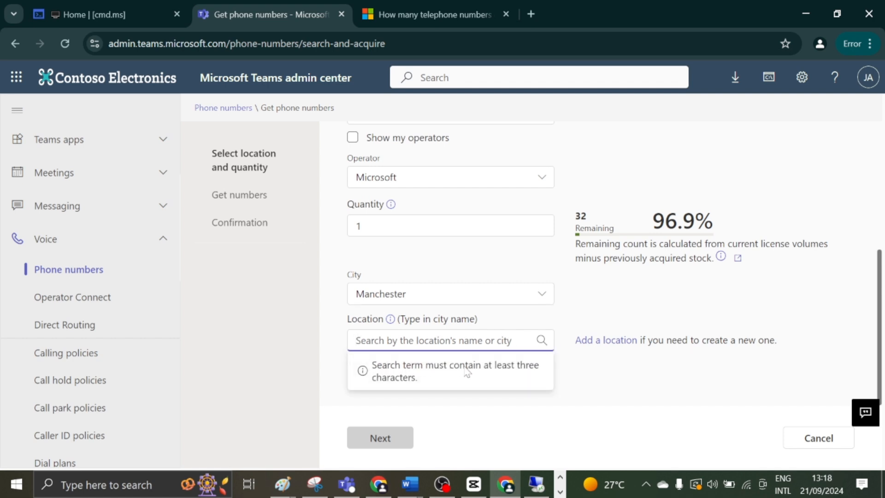
pyautogui.scroll(3)
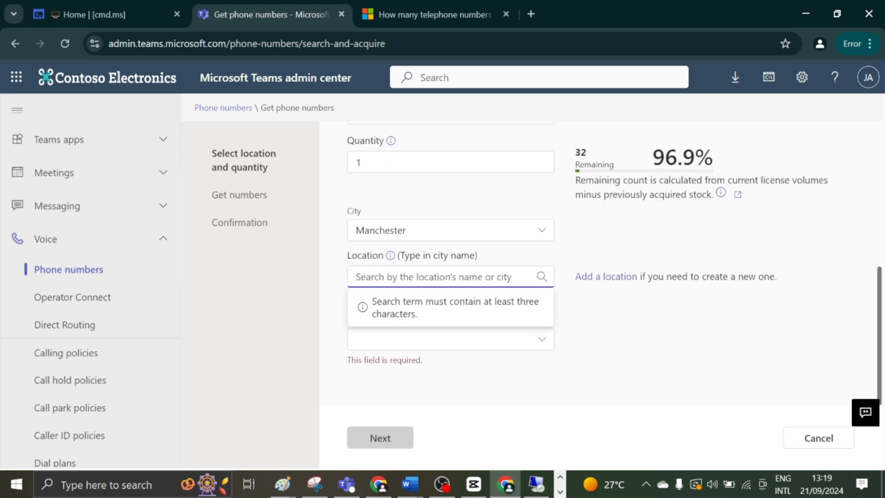
pyautogui.write('em')
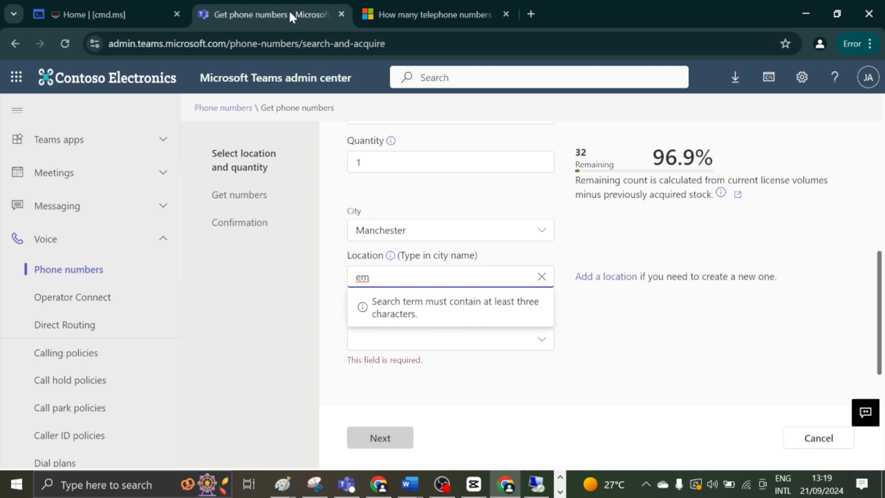
# Step: Duplicate the Get phone numbers browser tab via its context menu
pyautogui.rightClick(271, 14)
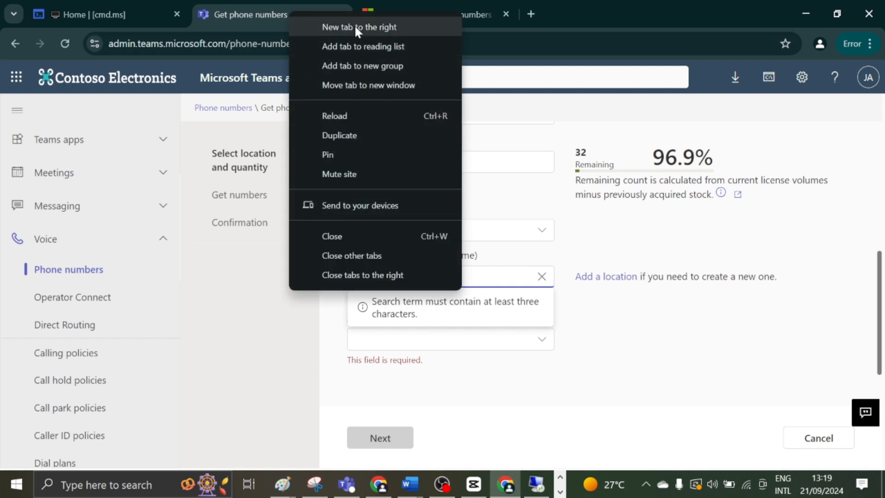
pyautogui.moveTo(367, 84)
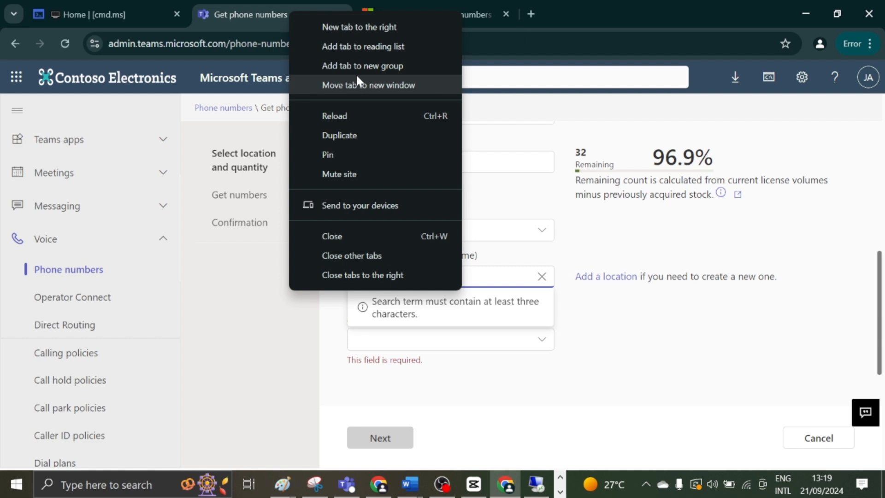
pyautogui.moveTo(351, 99)
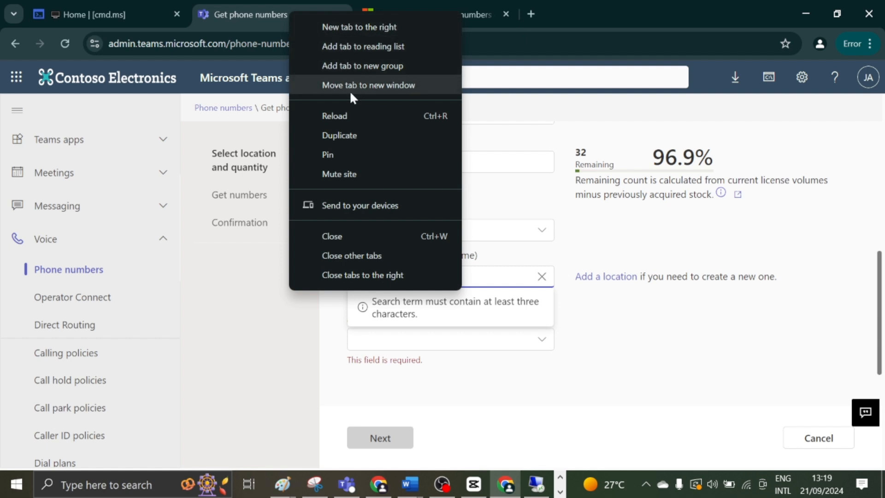
pyautogui.click(339, 135)
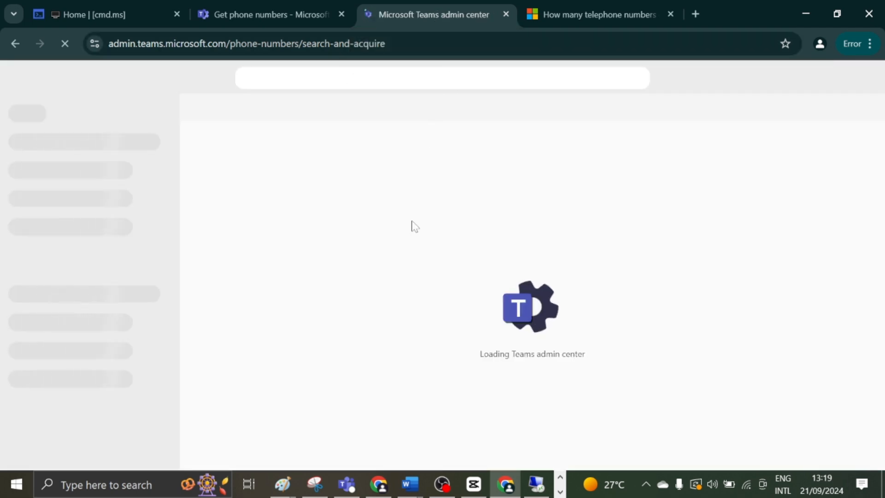
pyautogui.moveTo(399, 228)
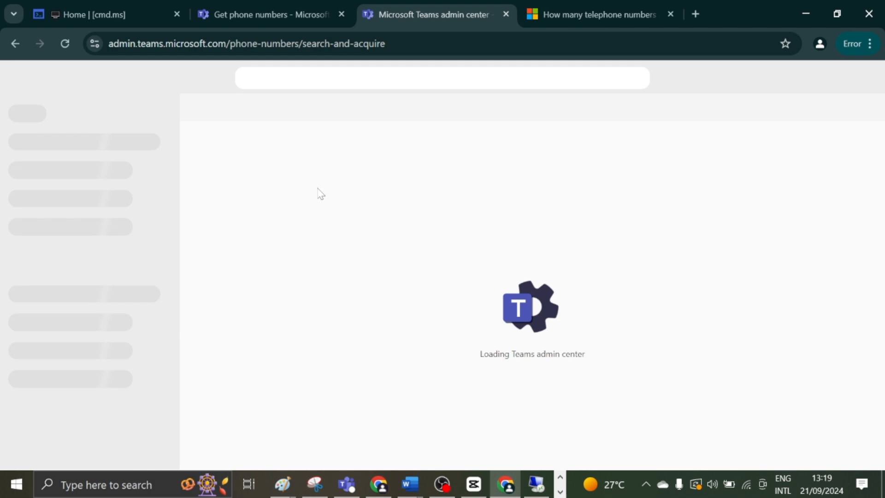
pyautogui.moveTo(258, 229)
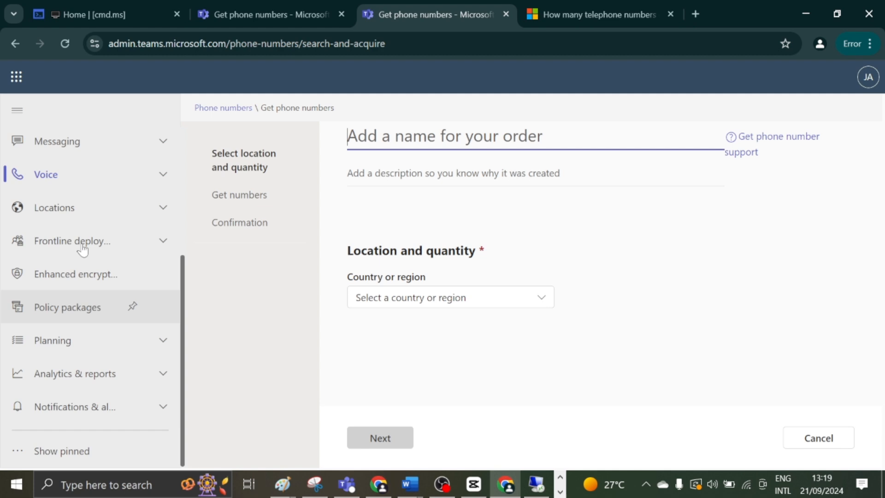
# Step: Review the Manchester entry under Locations > Emergency addresses, then return to the order tab
pyautogui.click(54, 207)
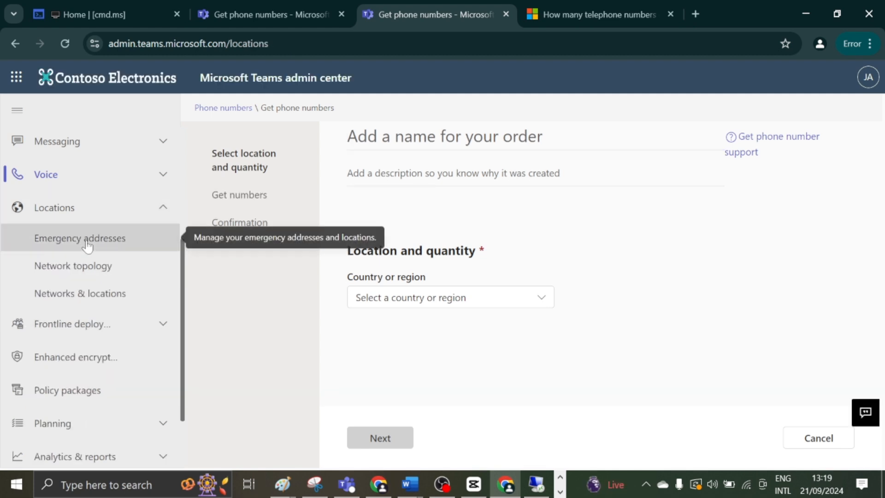
pyautogui.click(81, 238)
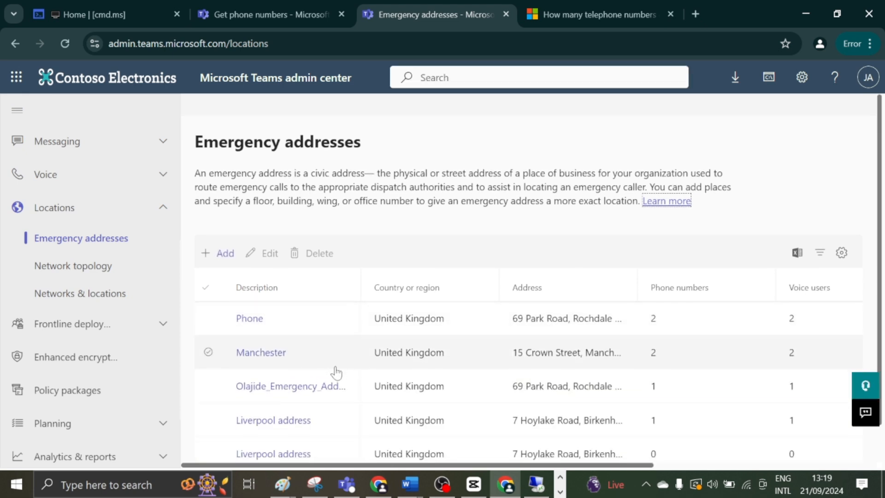
pyautogui.scroll(-3)
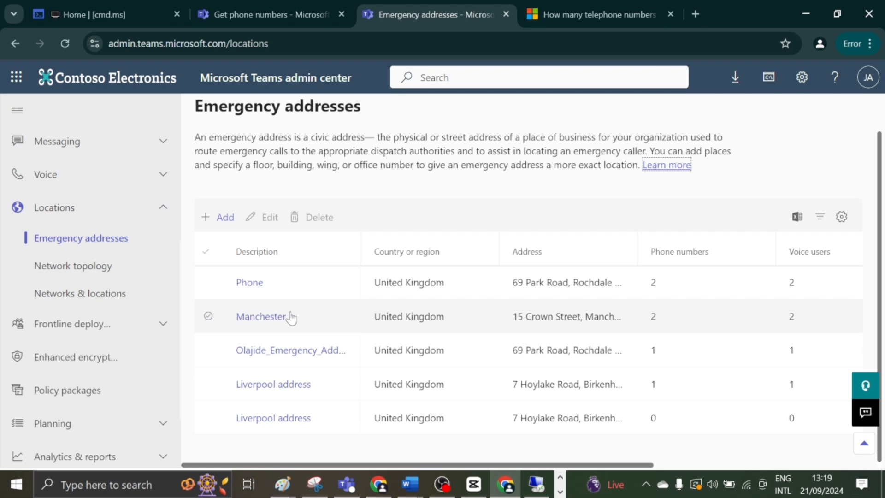
pyautogui.moveTo(334, 322)
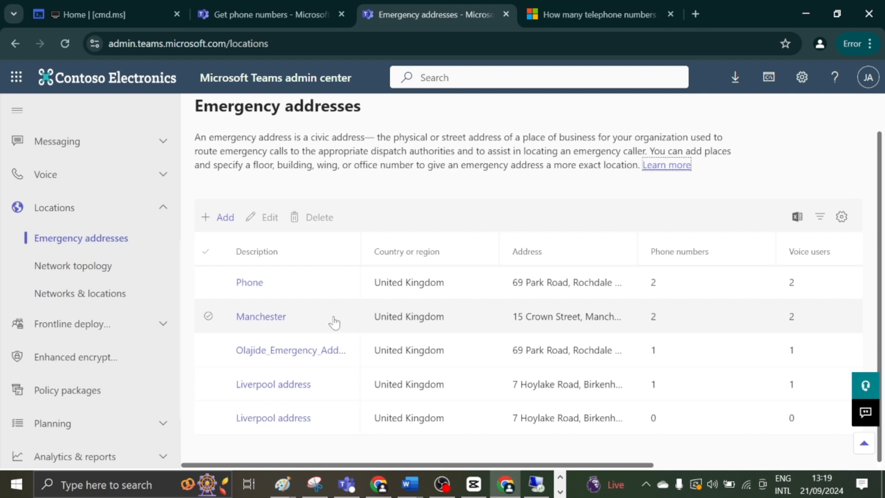
pyautogui.click(266, 14)
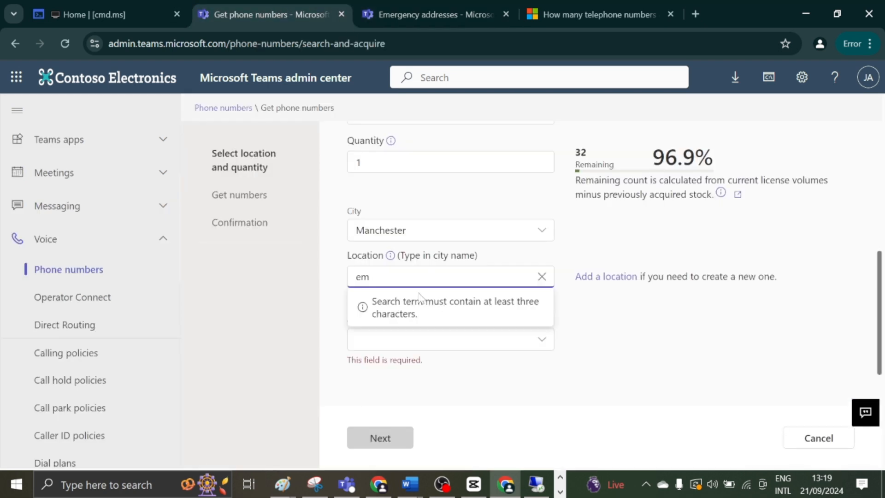
# Step: Search 'man', select the Contoso Manchester location and area code 161
pyautogui.click(541, 277)
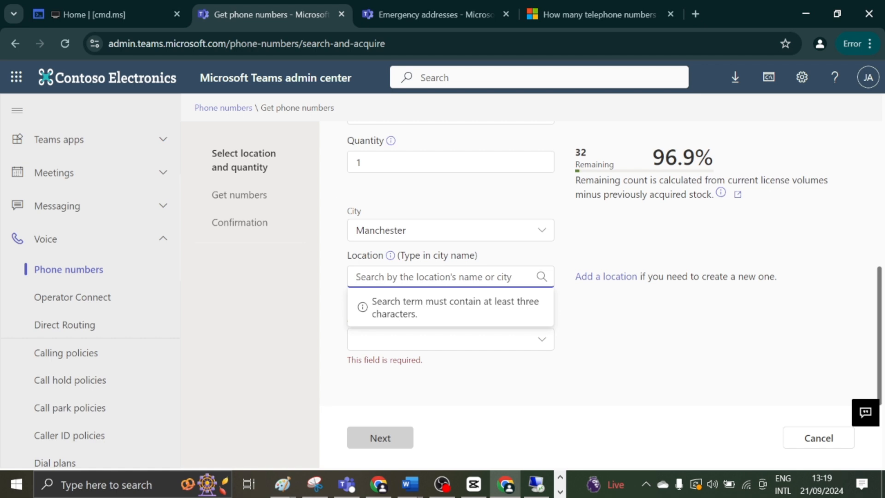
pyautogui.write('man')
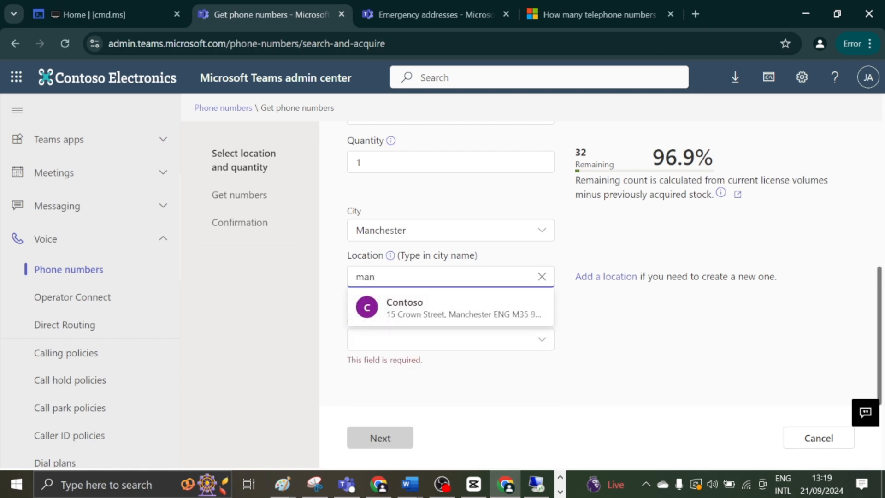
pyautogui.moveTo(505, 313)
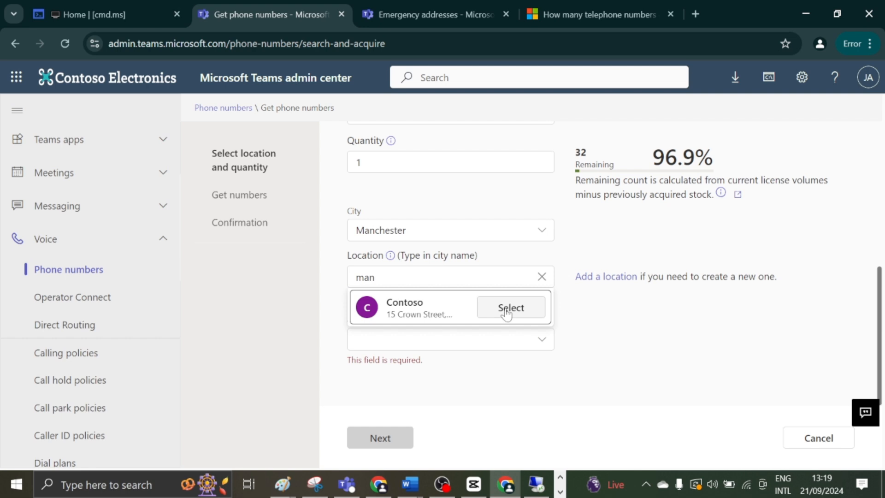
pyautogui.click(510, 308)
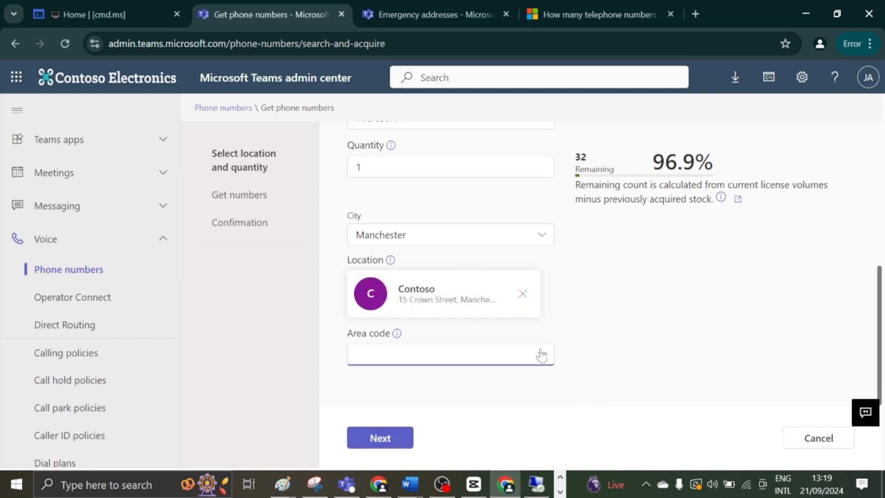
pyautogui.click(541, 354)
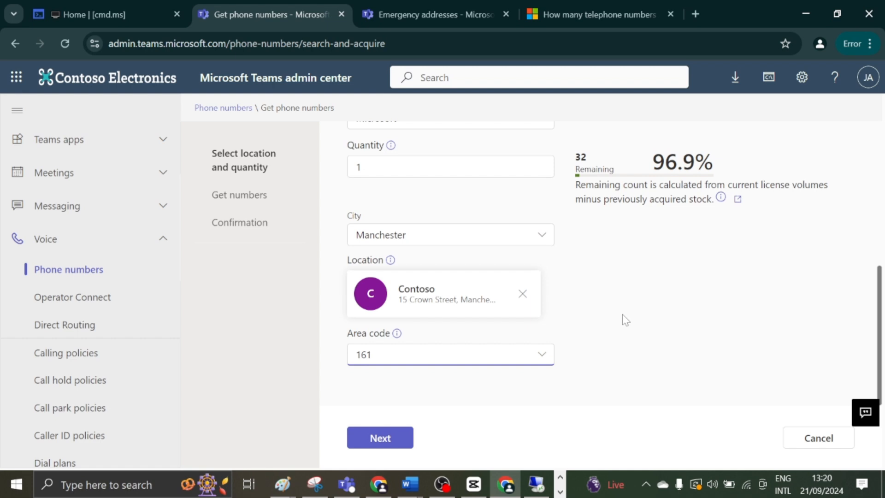
pyautogui.moveTo(633, 324)
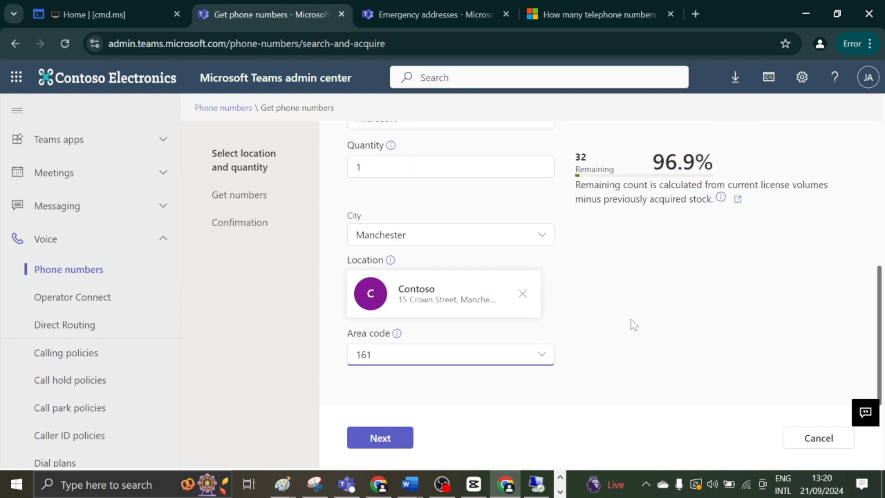
pyautogui.moveTo(611, 334)
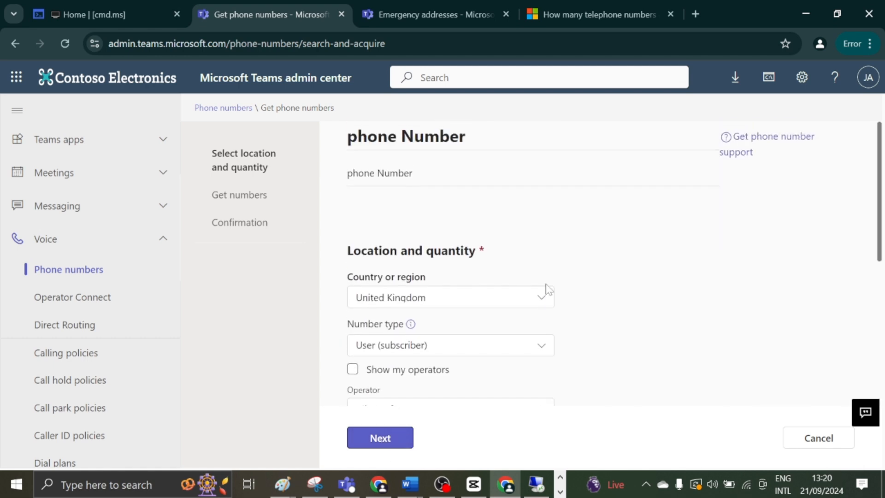
pyautogui.moveTo(514, 224)
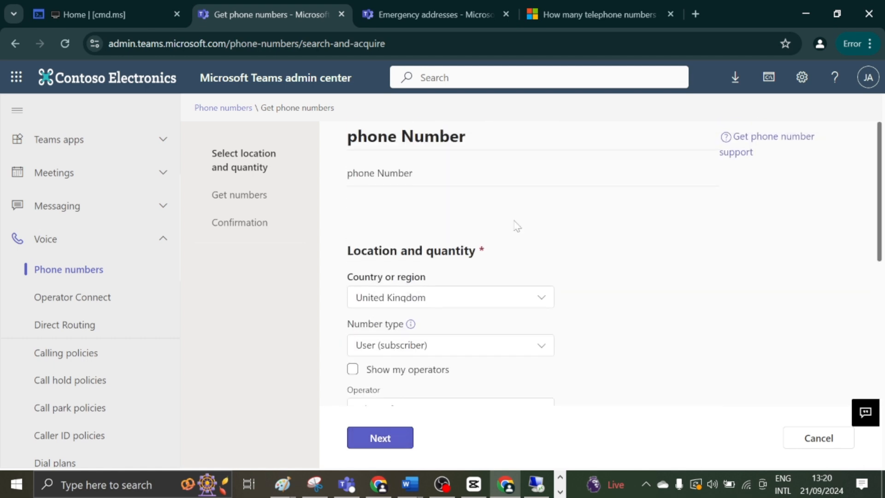
pyautogui.scroll(-3)
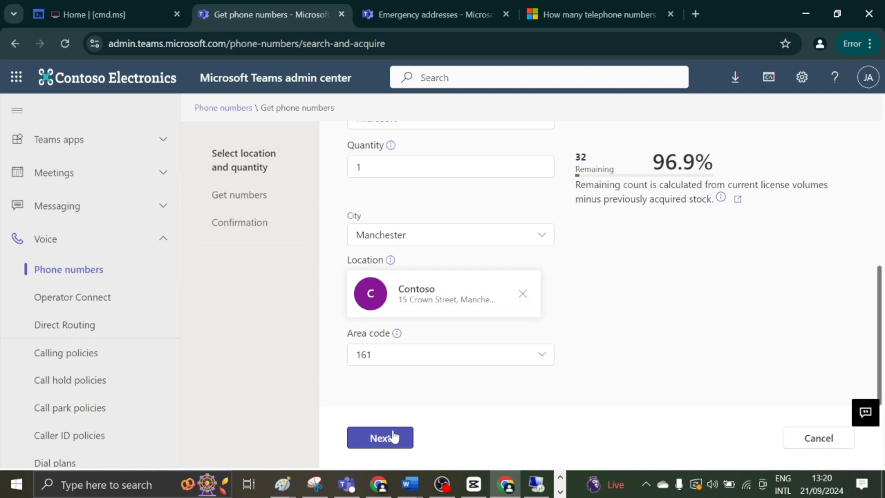
# Step: Review the requested number, place the order and finish back to Phone numbers
pyautogui.click(380, 436)
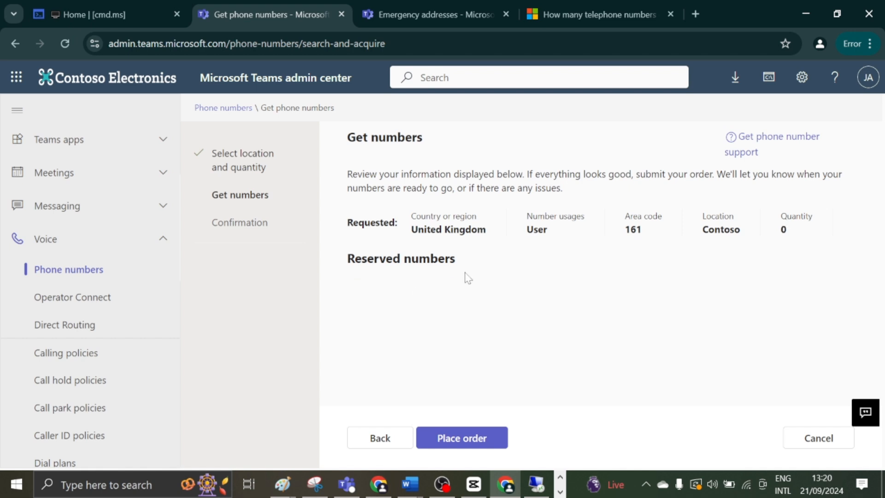
pyautogui.moveTo(502, 222)
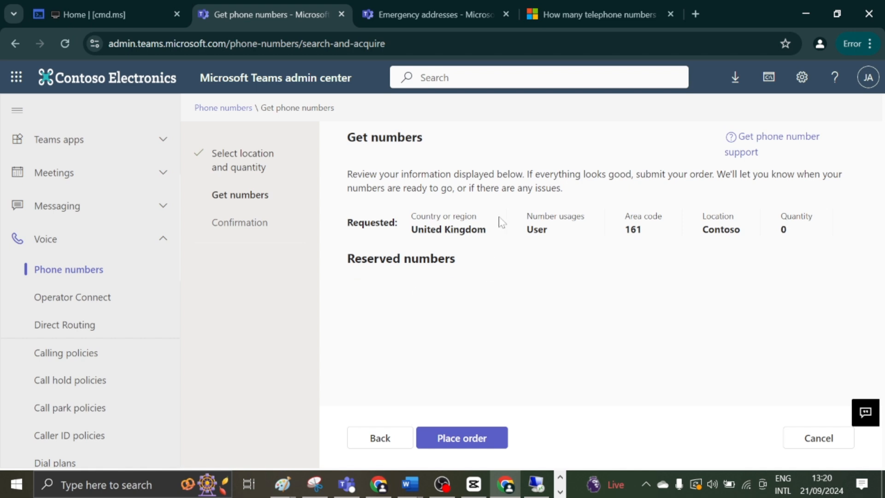
pyautogui.click(460, 437)
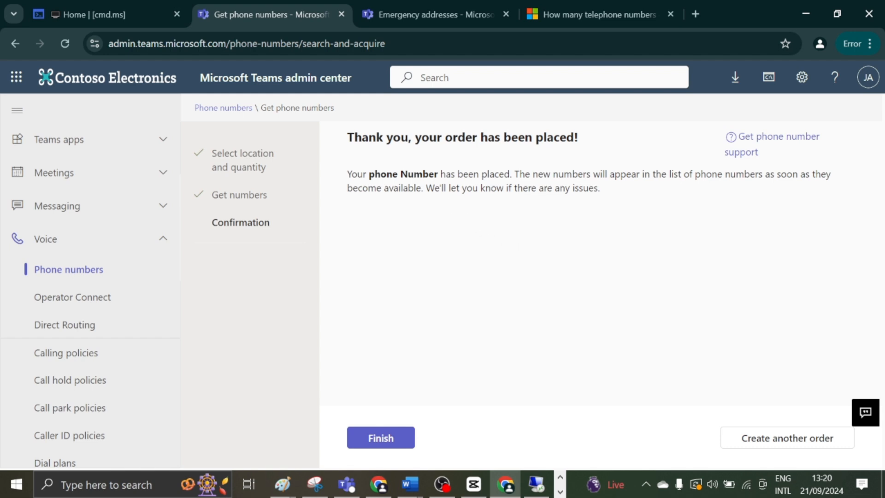
pyautogui.click(381, 436)
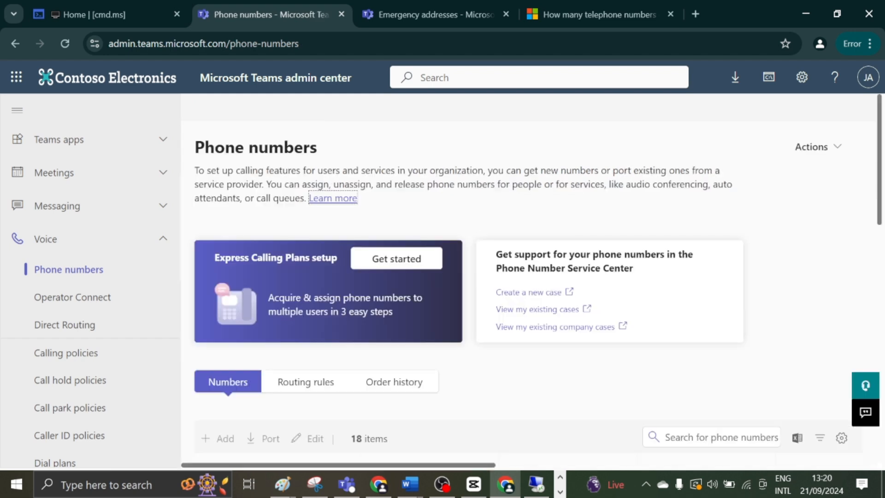
# Step: Scroll through the Numbers list, then add a fresh empty phone number order
pyautogui.scroll(-3)
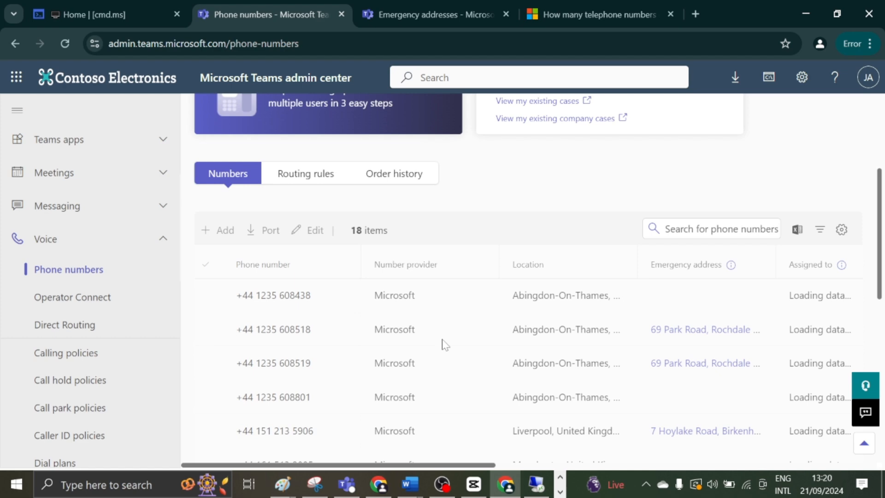
pyautogui.scroll(3)
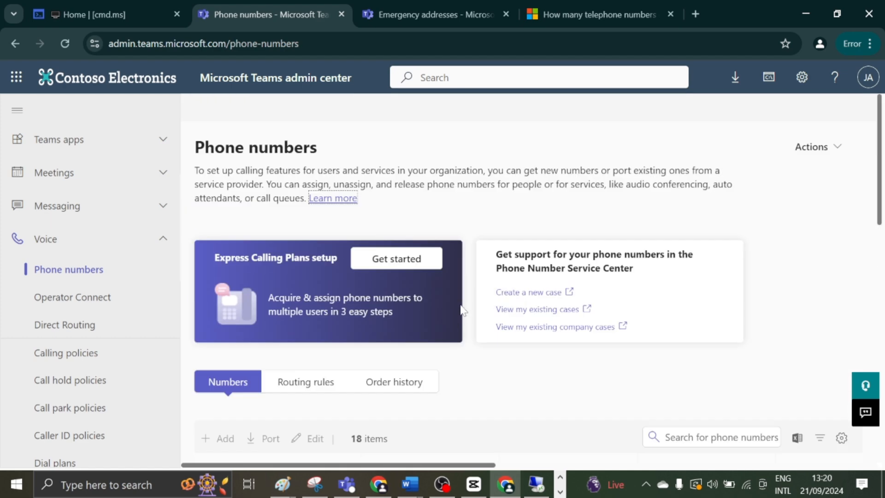
pyautogui.scroll(-3)
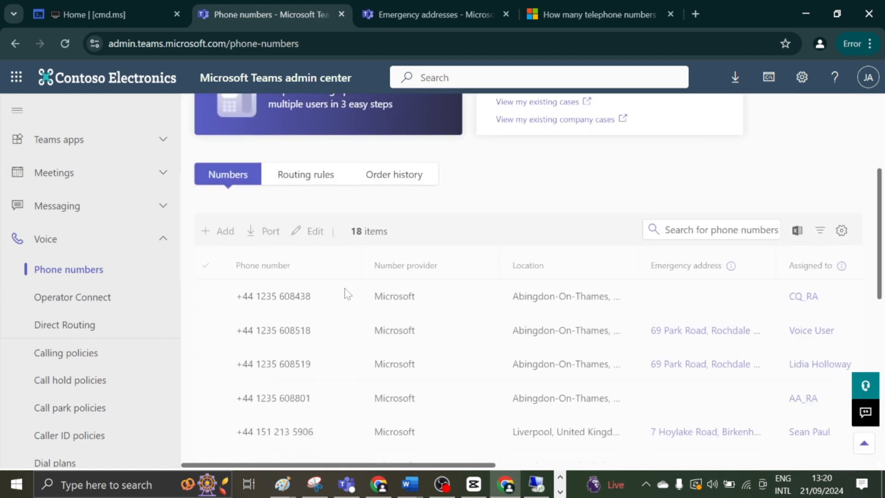
pyautogui.click(219, 230)
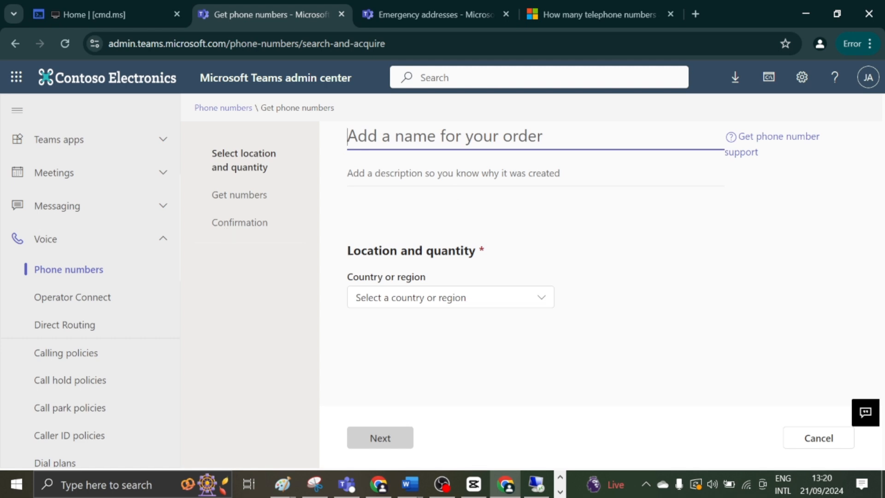
# Step: Name the order 'phone Number', set country to United Kingdom, the number type, and quantity 1
pyautogui.write('phone Number')
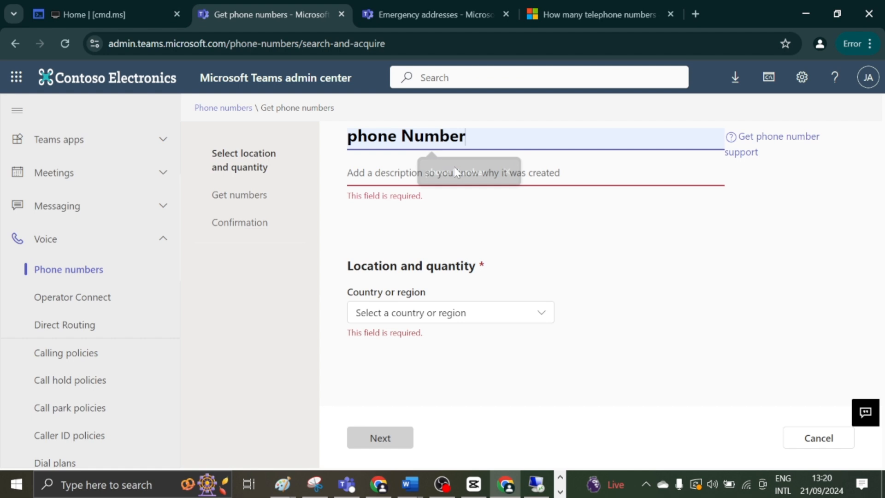
pyautogui.write('phone Number')
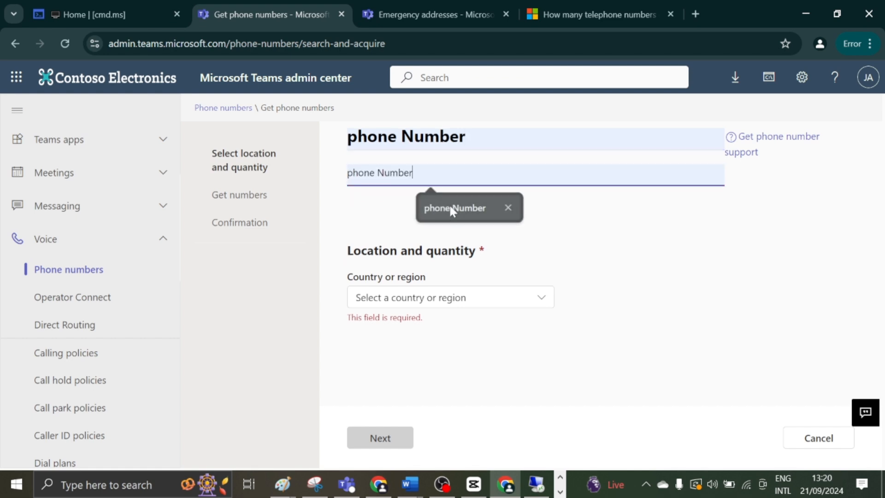
pyautogui.click(450, 298)
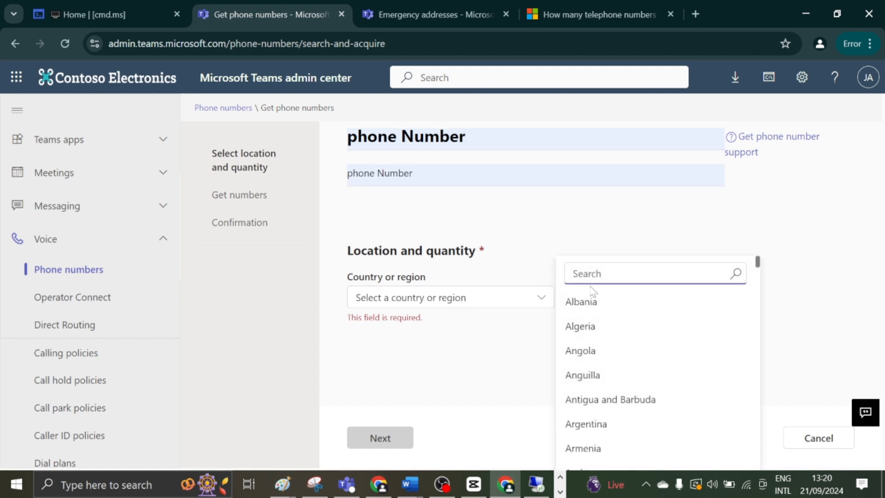
pyautogui.write('unite')
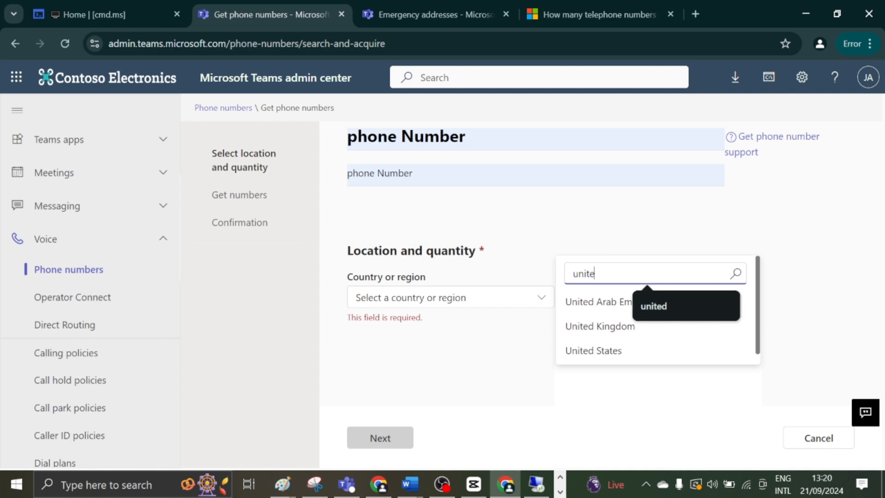
pyautogui.click(599, 326)
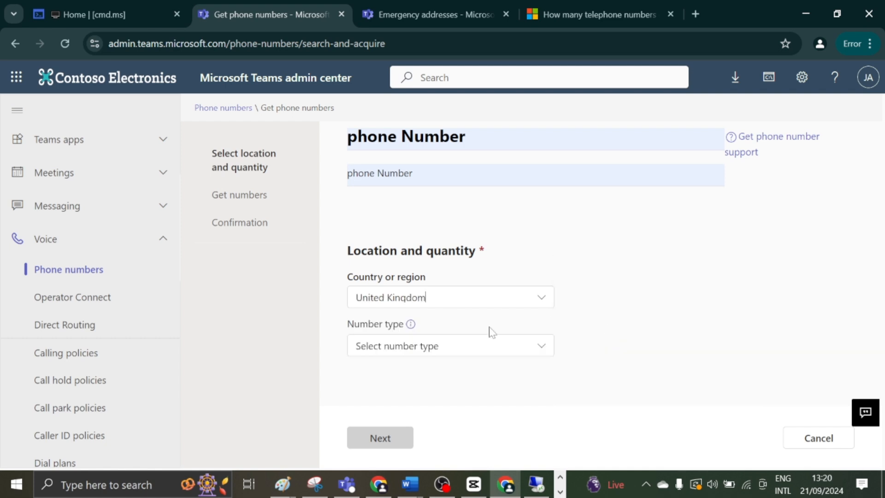
pyautogui.click(450, 344)
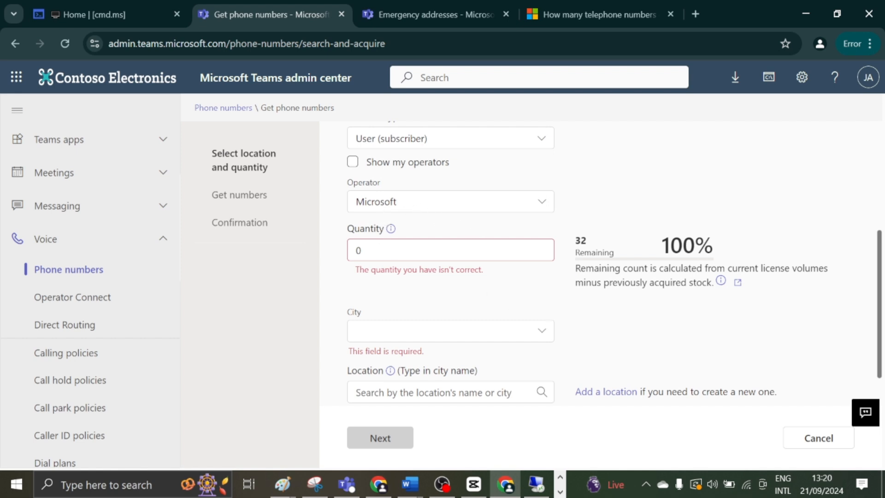
pyautogui.write('1')
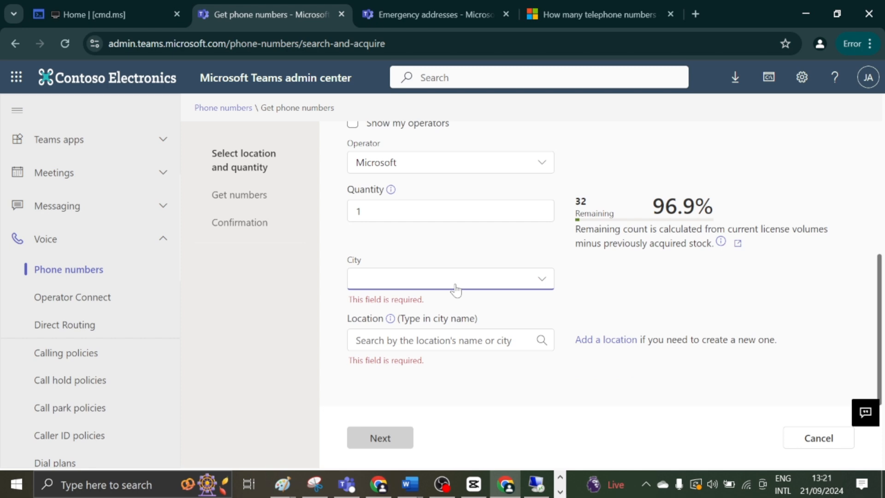
# Step: Set the city to Manchester
pyautogui.click(449, 277)
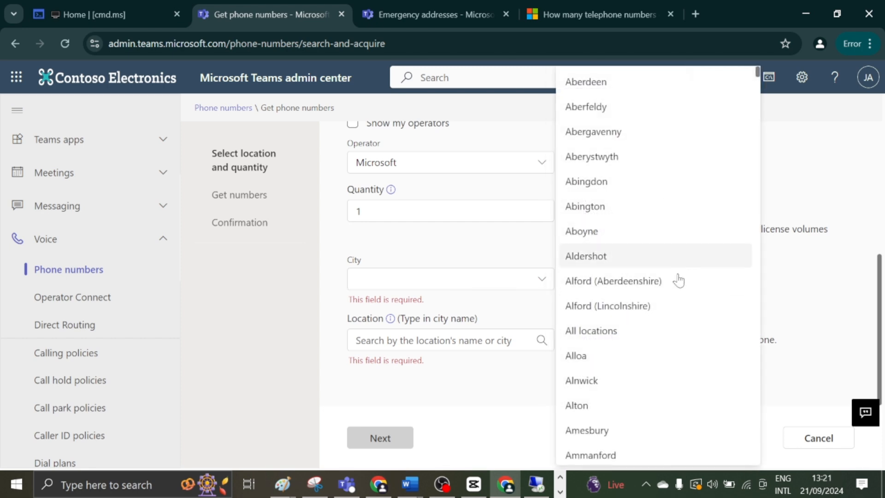
pyautogui.scroll(-3)
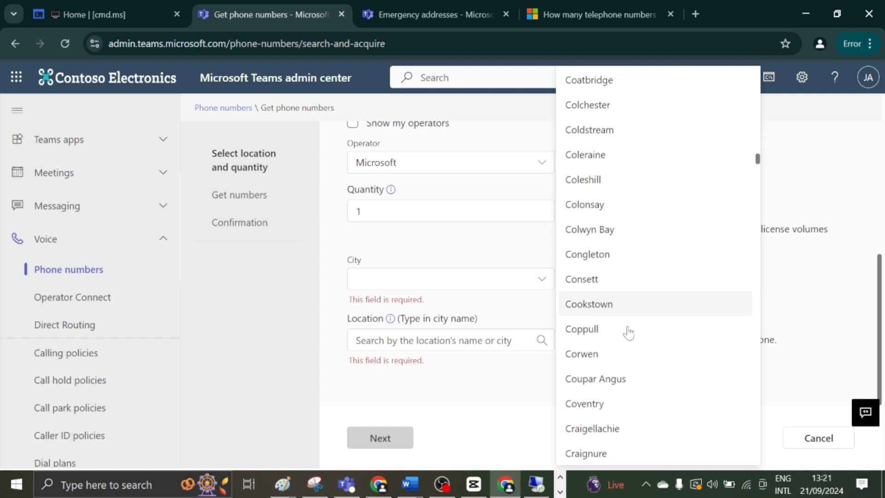
pyautogui.scroll(-3)
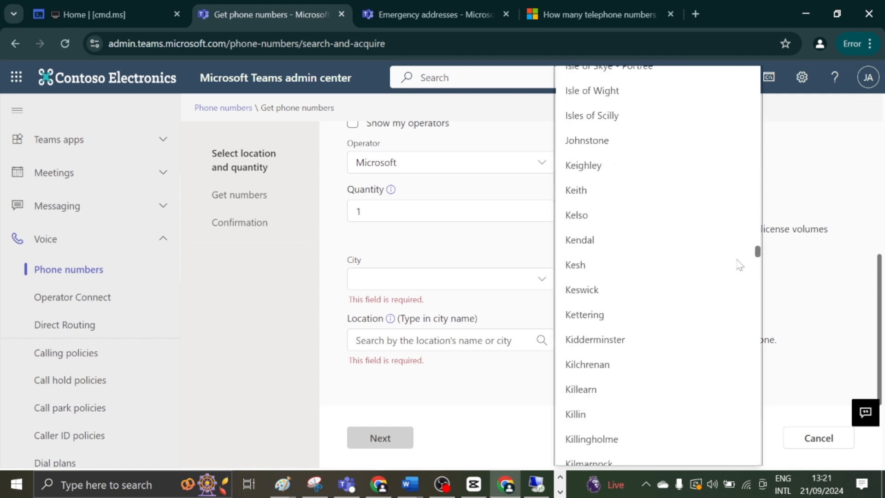
pyautogui.scroll(-3)
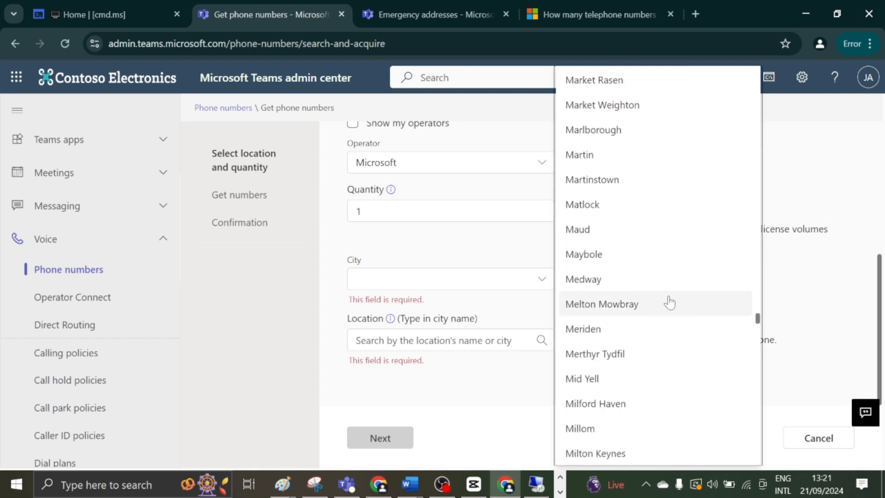
pyautogui.scroll(3)
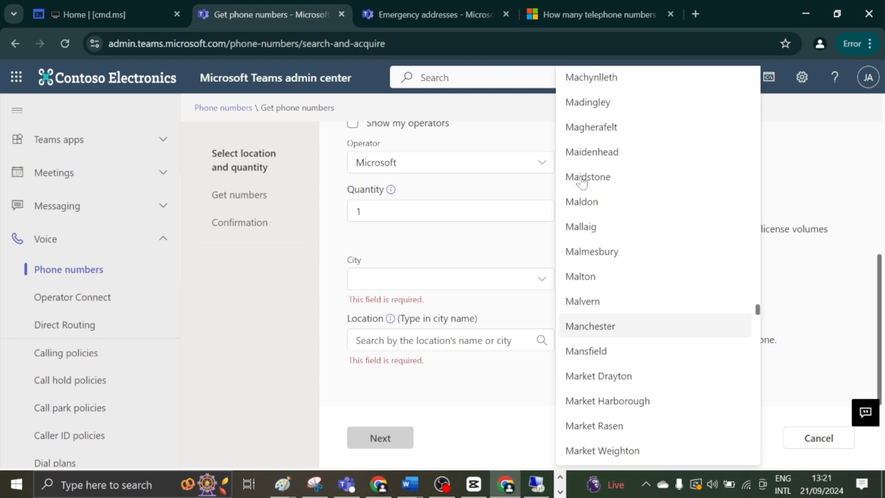
pyautogui.scroll(3)
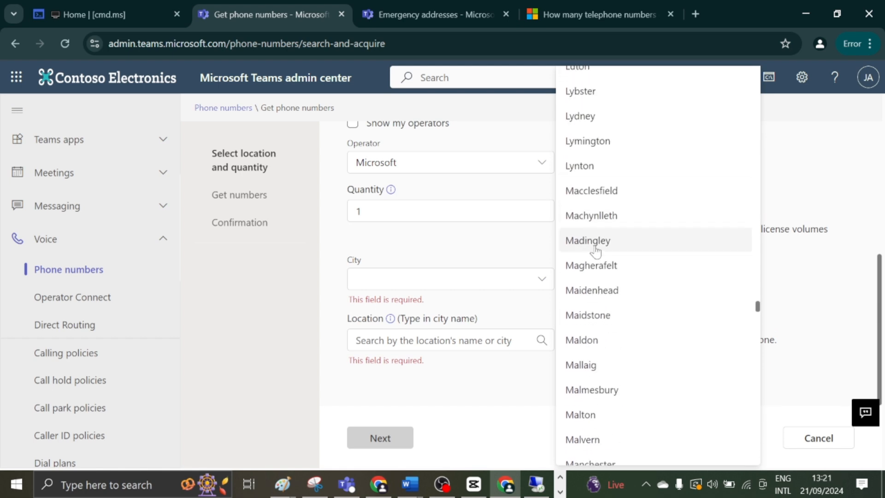
pyautogui.scroll(-3)
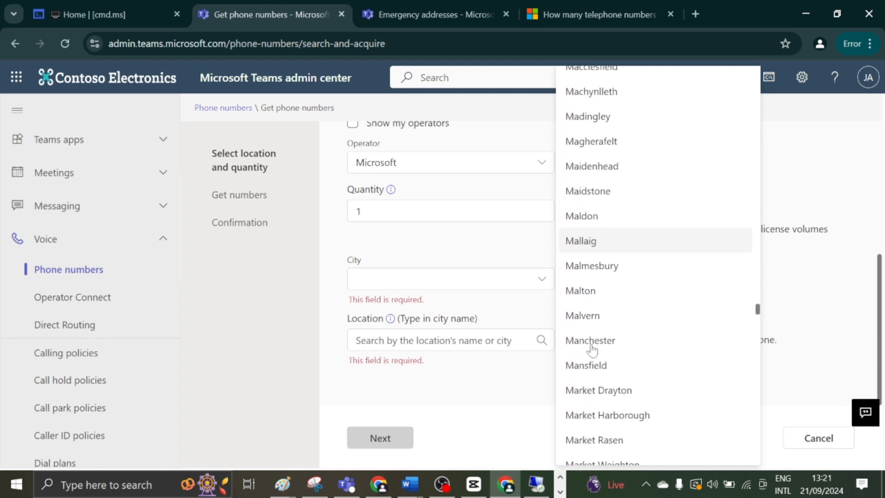
pyautogui.click(590, 340)
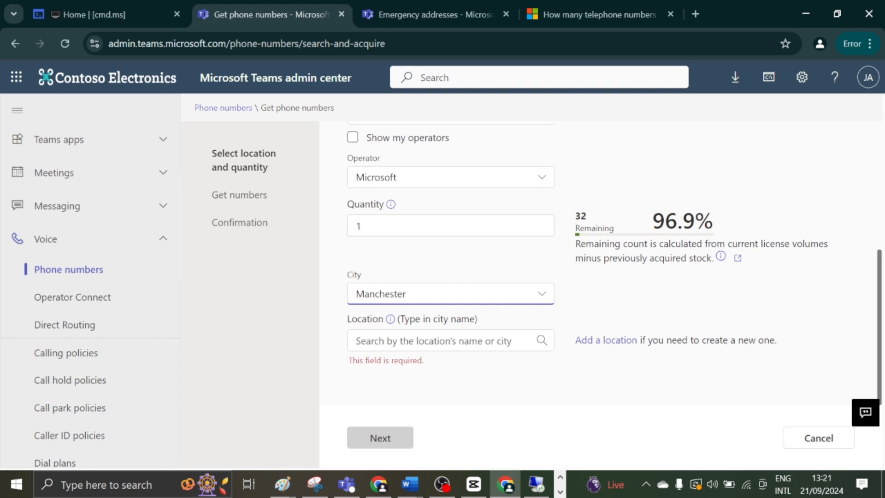
# Step: Choose the Contoso Manchester location and area code 161
pyautogui.write('ma')
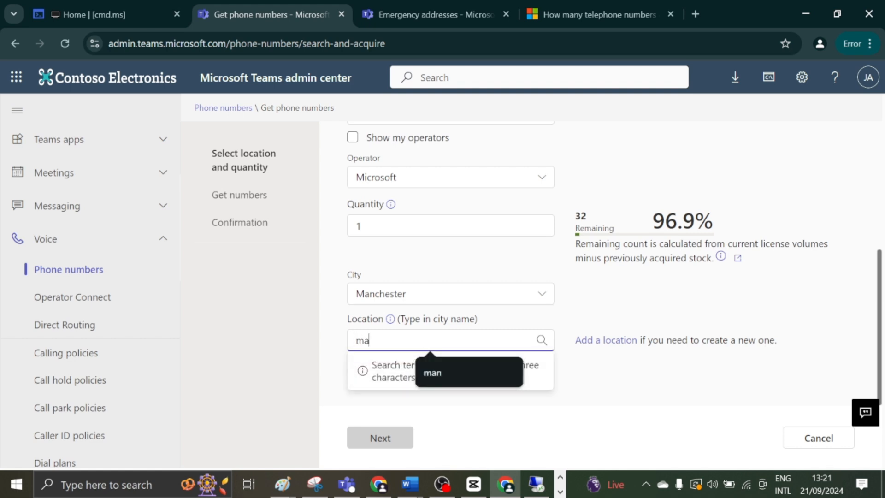
pyautogui.write('n')
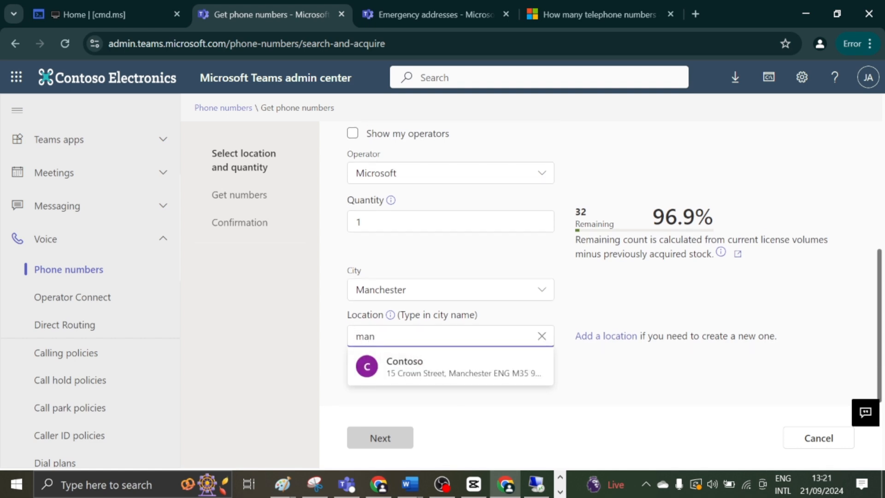
pyautogui.click(449, 366)
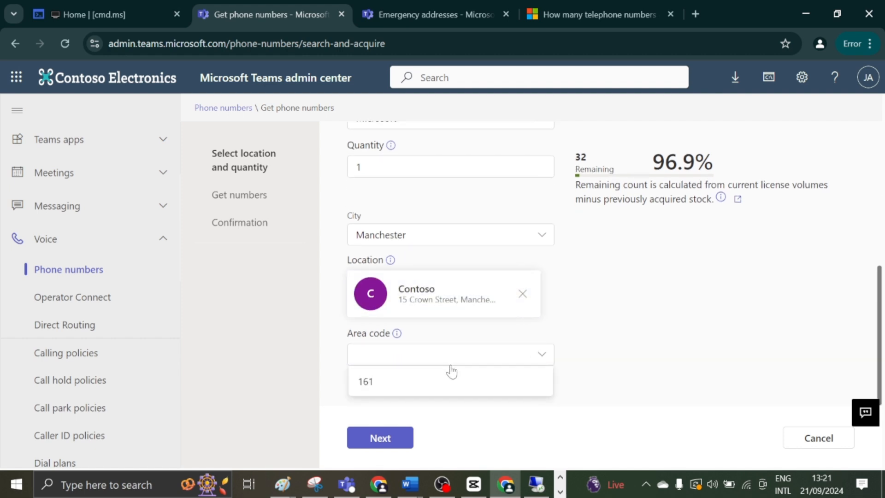
pyautogui.click(366, 380)
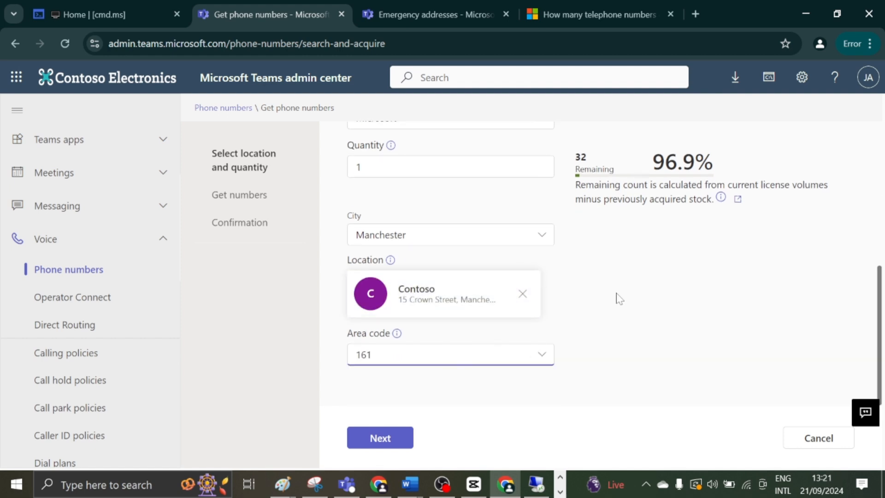
pyautogui.moveTo(379, 437)
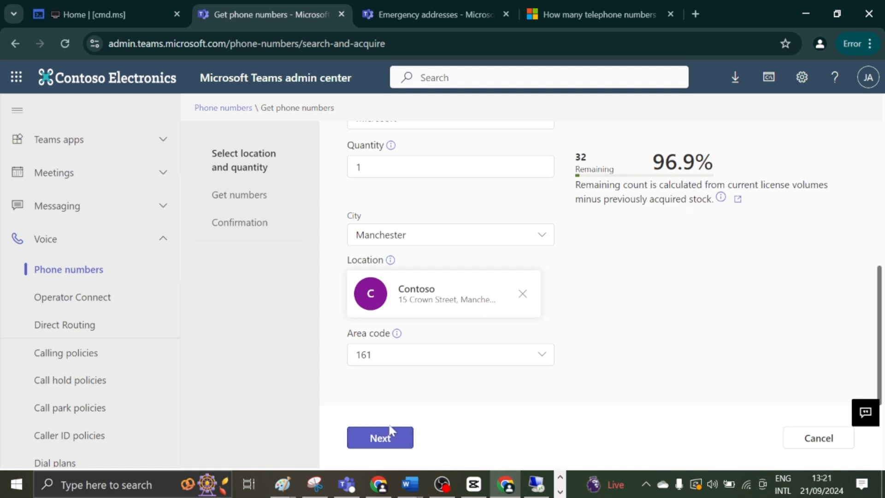
pyautogui.moveTo(566, 411)
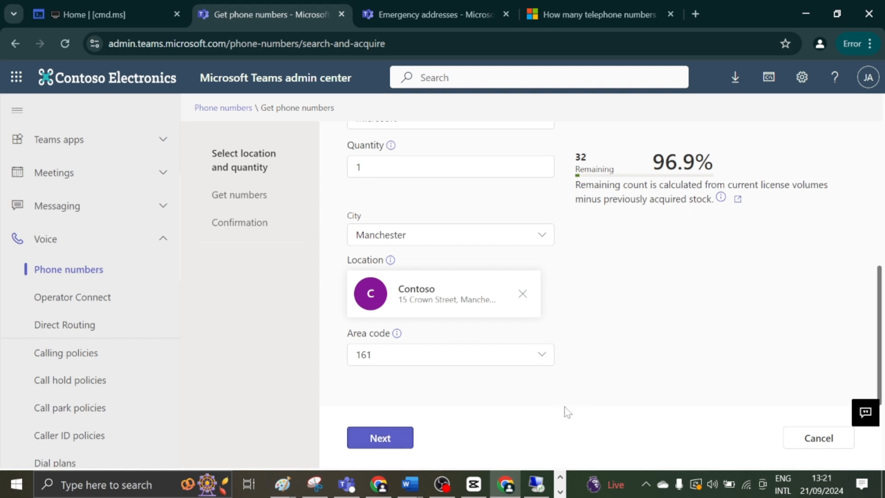
pyautogui.moveTo(608, 260)
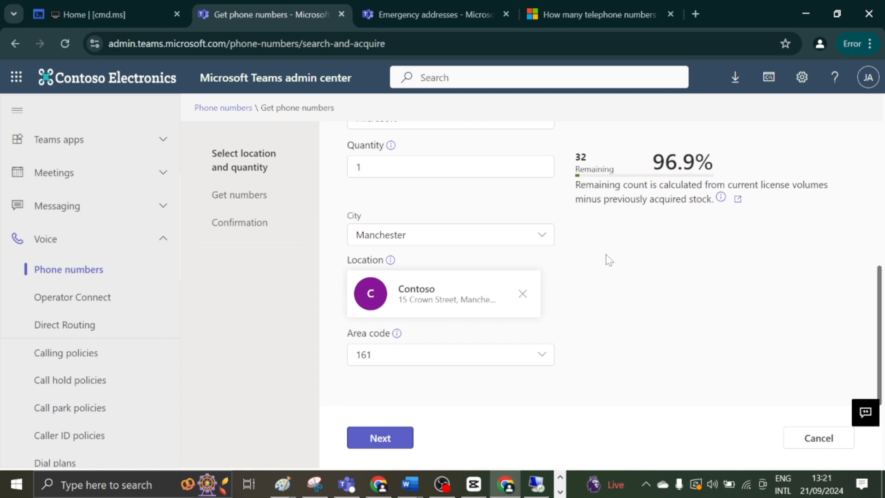
pyautogui.click(378, 437)
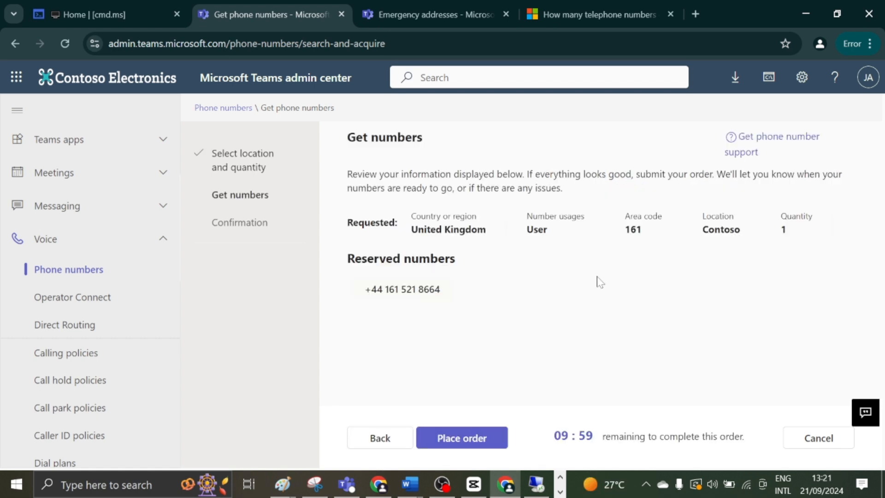
pyautogui.click(402, 289)
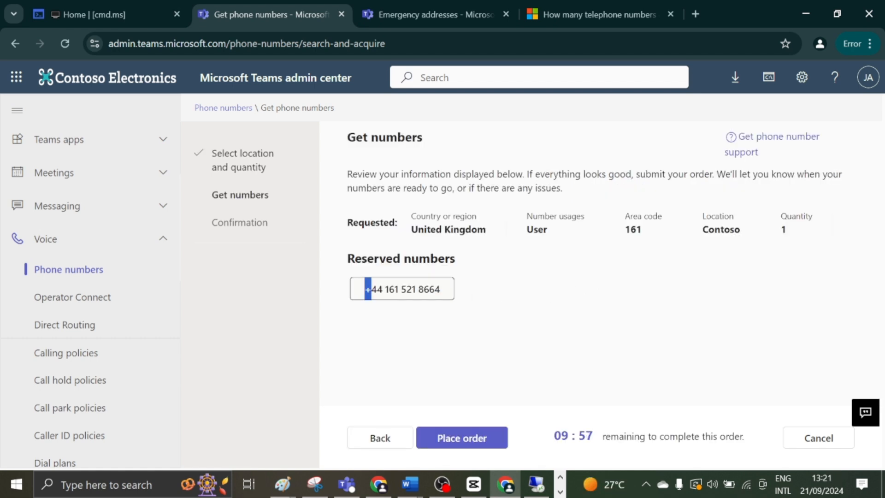
pyautogui.tripleClick(401, 288)
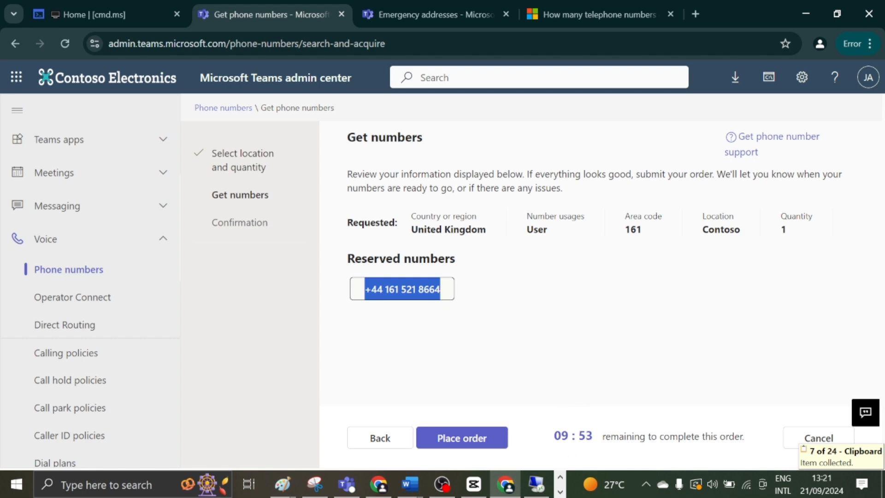
pyautogui.moveTo(596, 443)
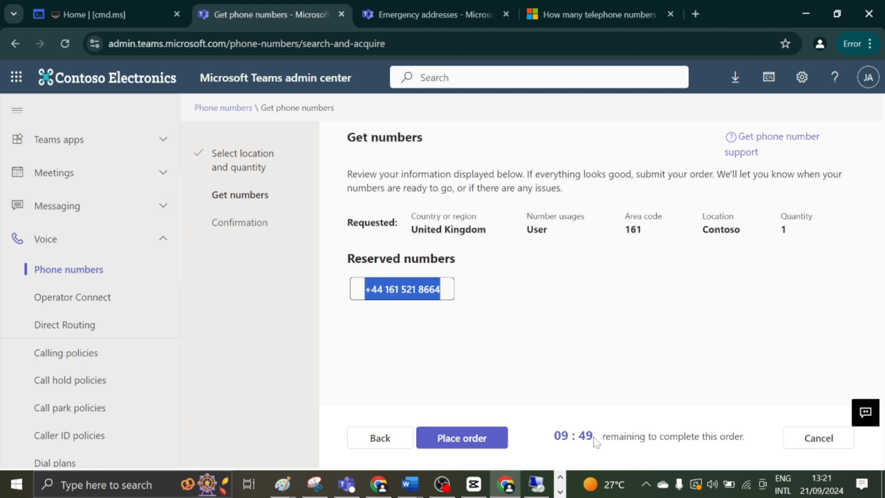
pyautogui.moveTo(524, 365)
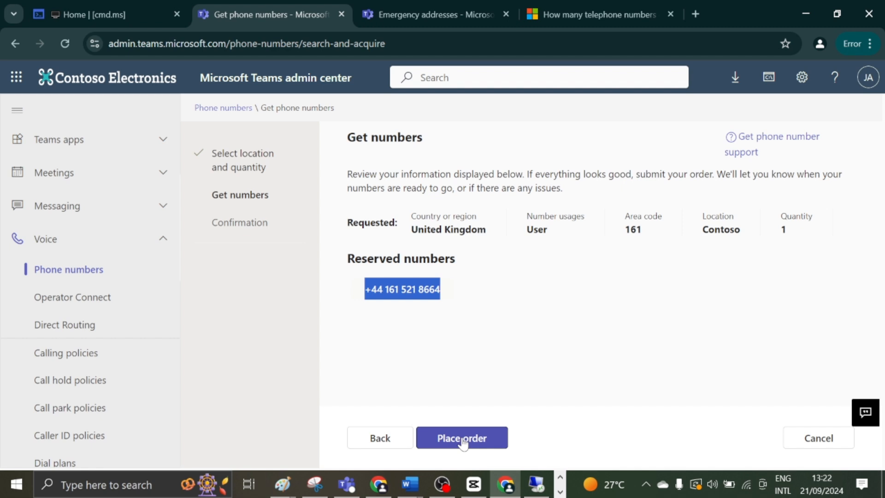
pyautogui.click(461, 438)
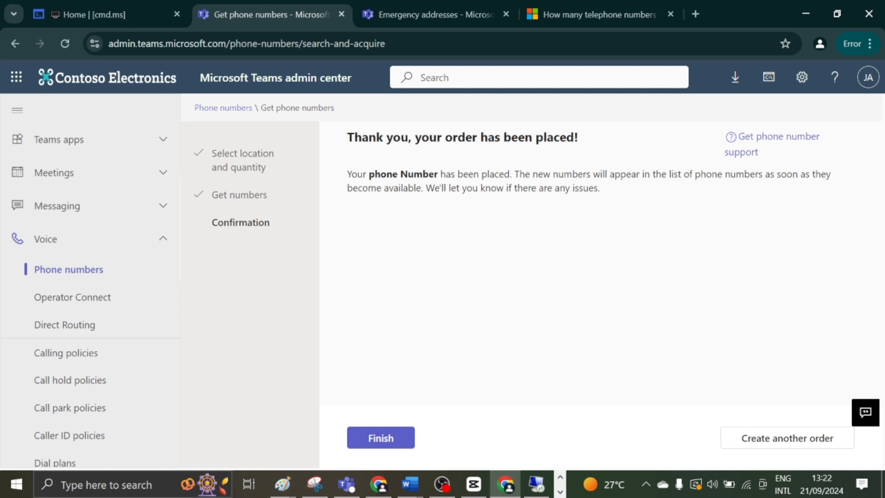
# Step: Finish the confirmed order and return to the Phone numbers list of 18 items
pyautogui.doubleClick(416, 175)
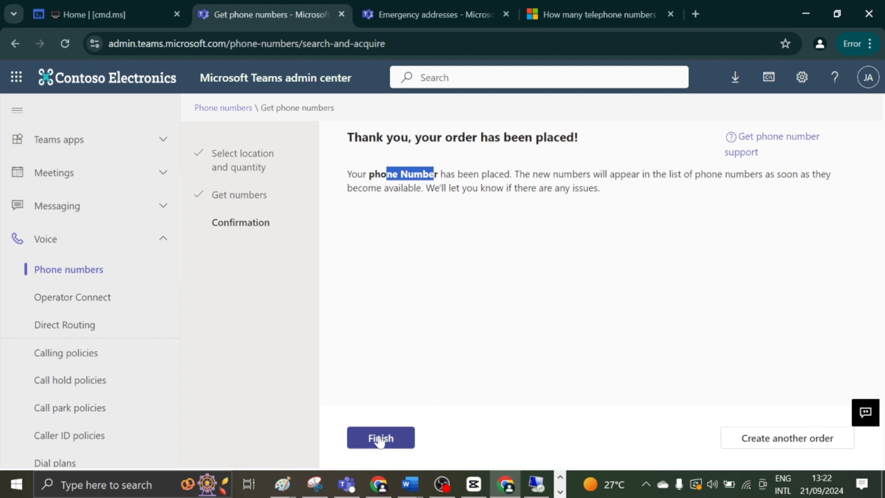
pyautogui.click(380, 437)
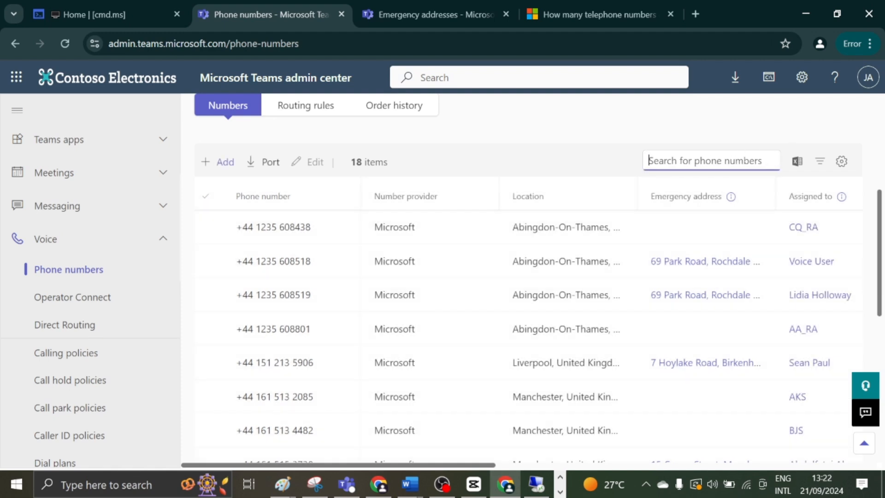
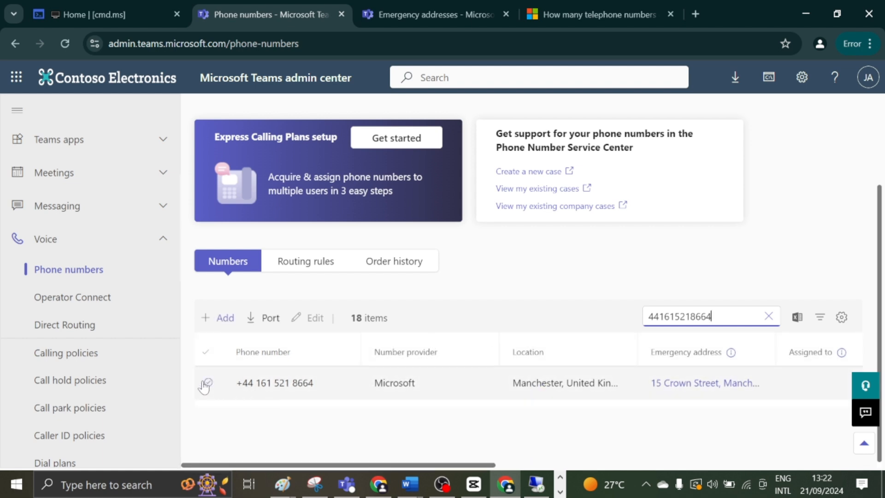
pyautogui.click(208, 382)
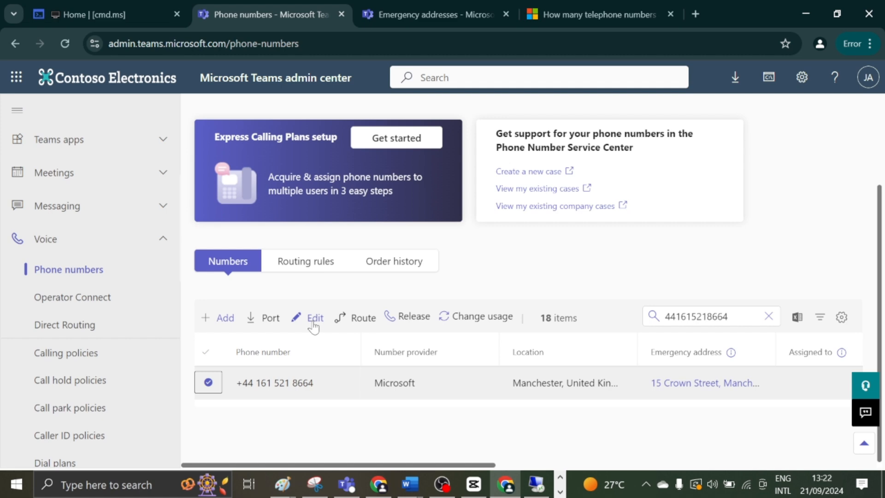
pyautogui.click(315, 317)
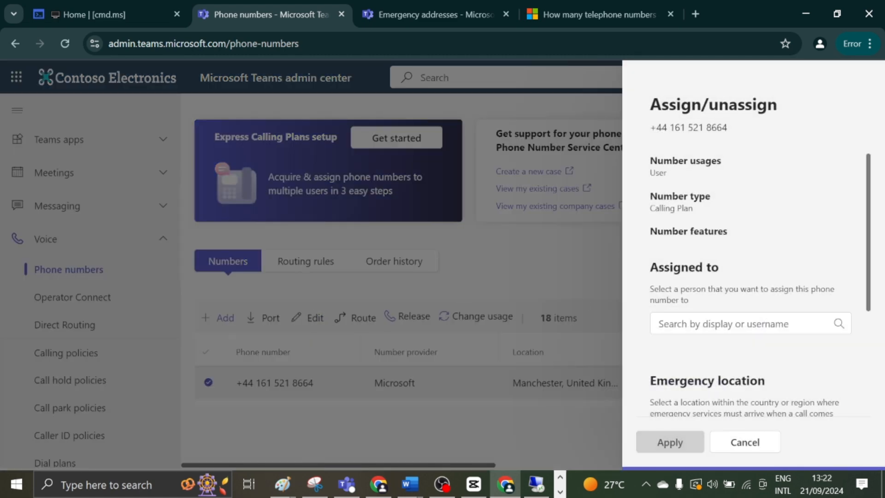
pyautogui.click(744, 324)
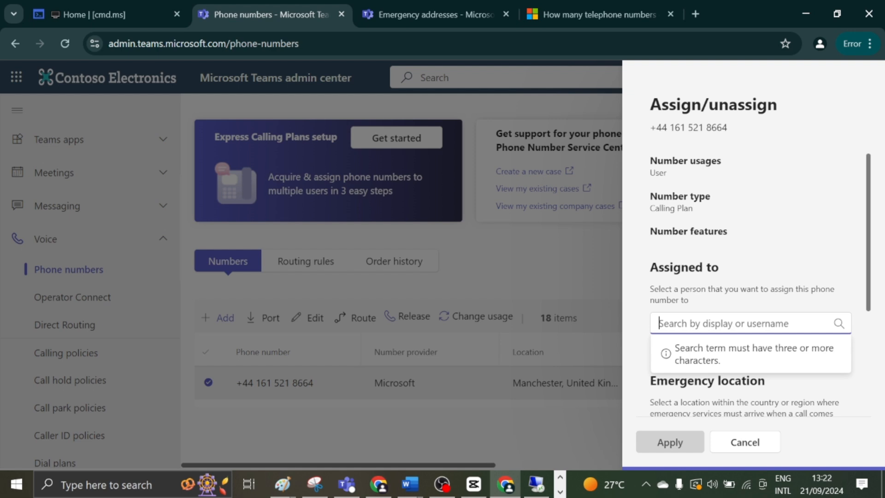
pyautogui.moveTo(597, 188)
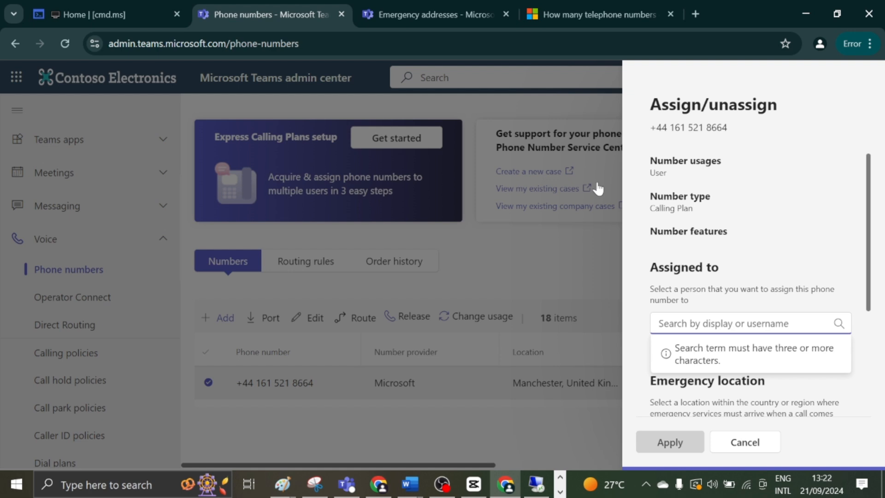
pyautogui.moveTo(765, 357)
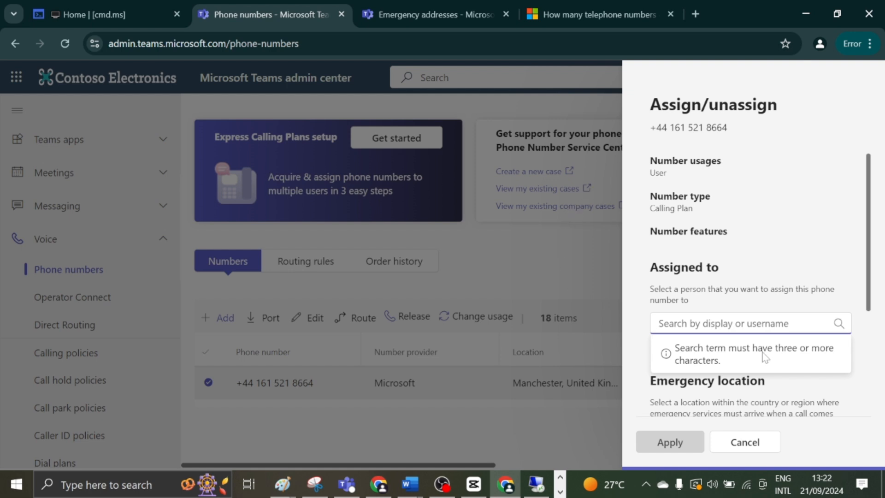
pyautogui.moveTo(722, 250)
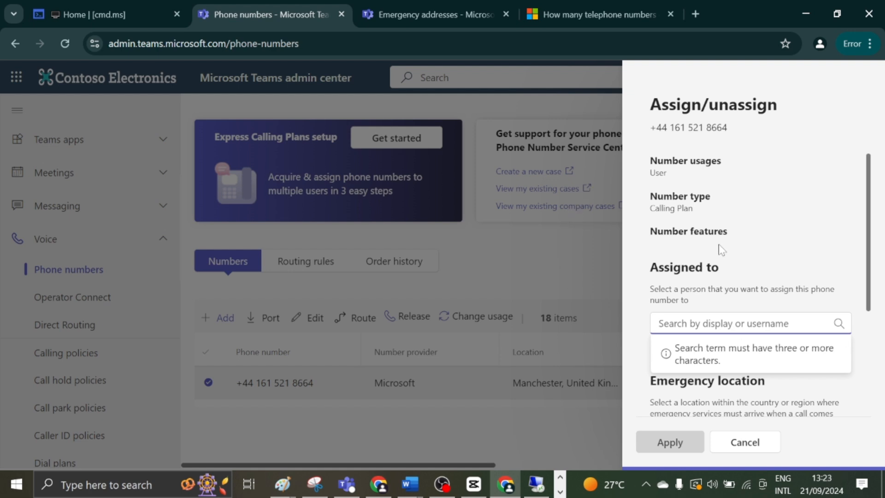